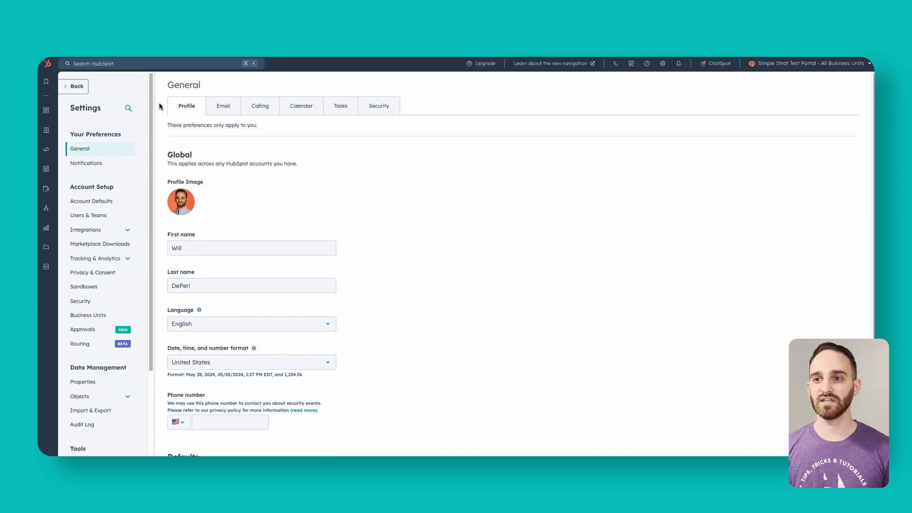
Scroll the Settings sidebar down to Data Management's Contacts object
scroll("down", 3)
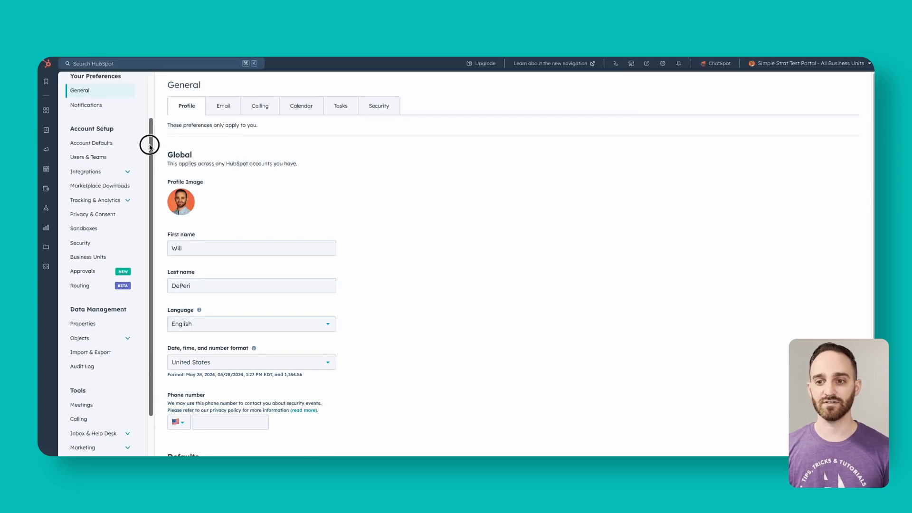
scroll("down", 3)
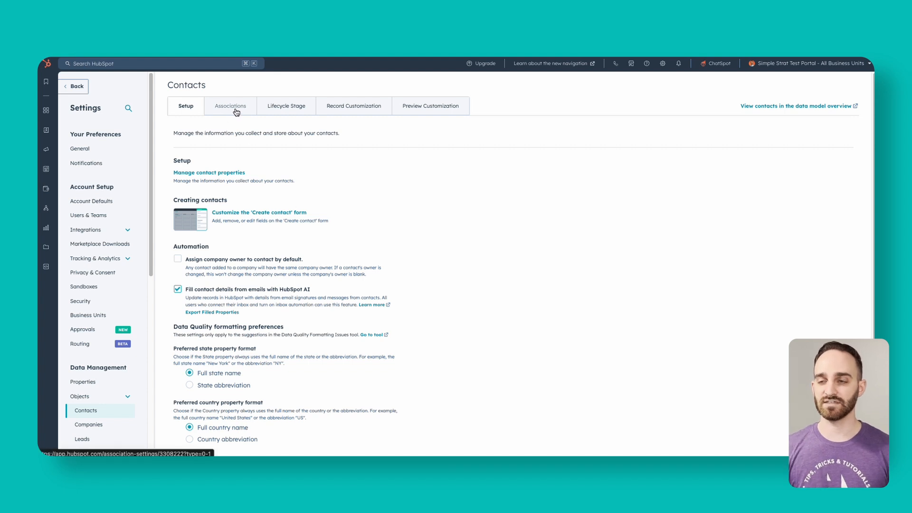
Show contact Associations settings and open the object pairing dropdown
left_click(231, 105)
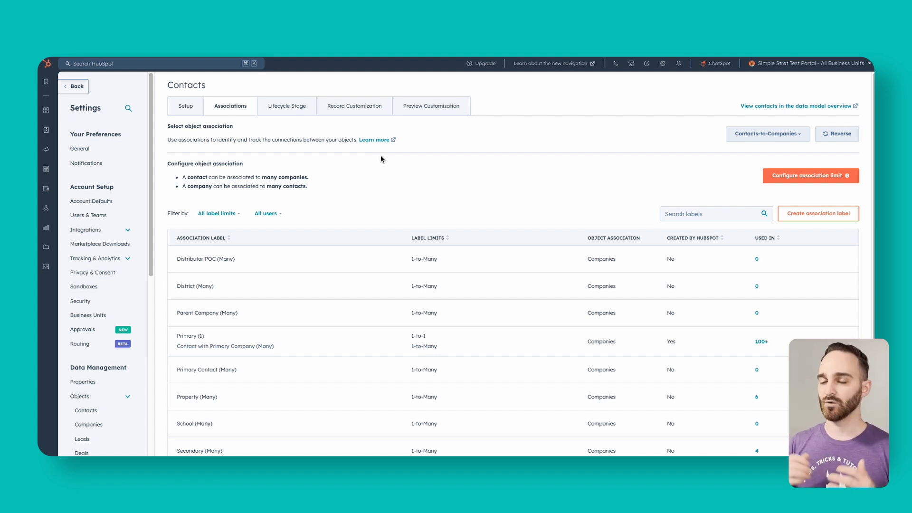
mouse_move(781, 142)
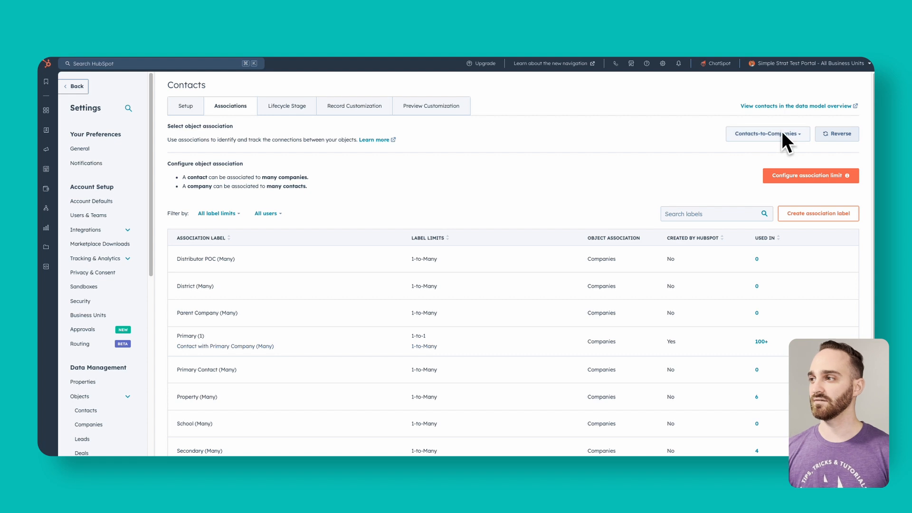
left_click(767, 134)
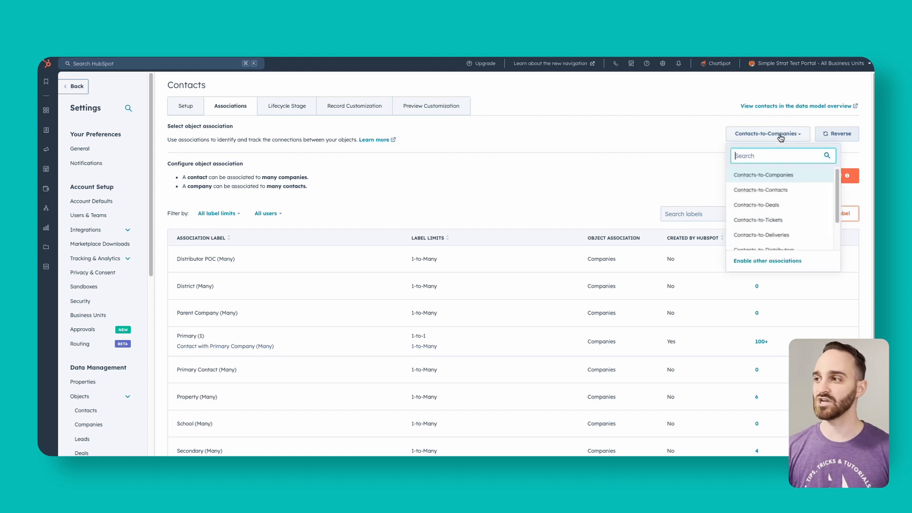
Switch to Contacts-to-Contacts pairings showing the Besties and Referral labels
left_click(760, 190)
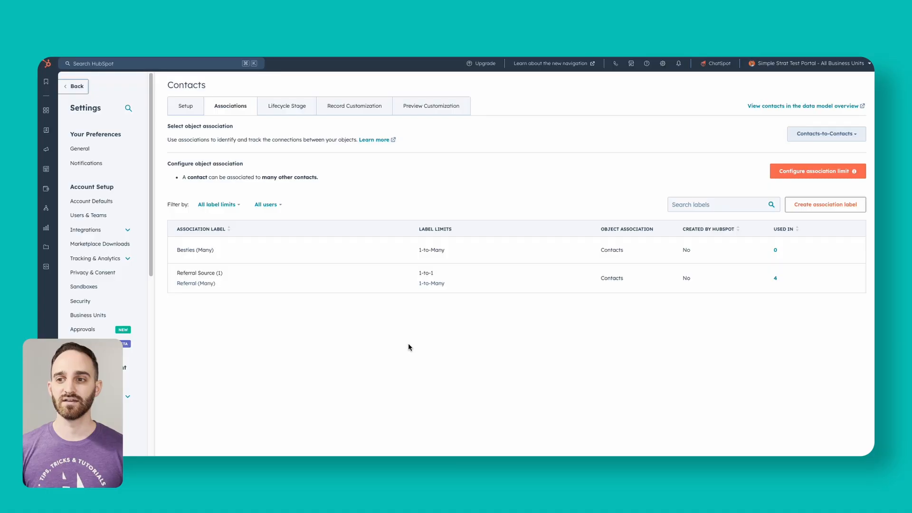
mouse_move(360, 283)
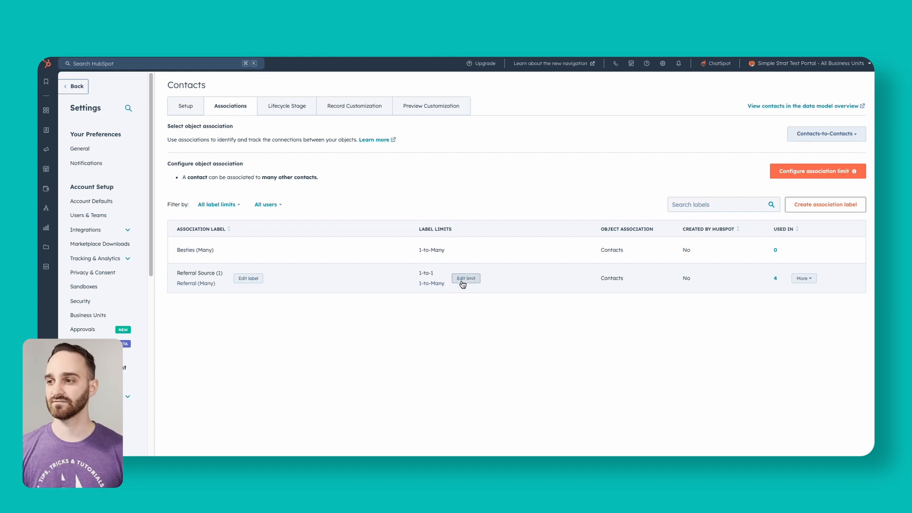
Review the Referral Source label's custom limit of 1 and close the panel
left_click(465, 278)
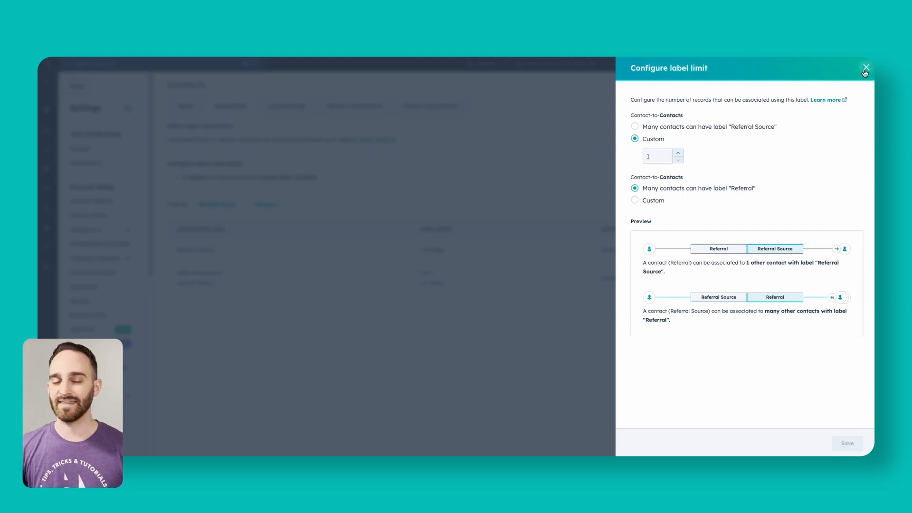
left_click(865, 66)
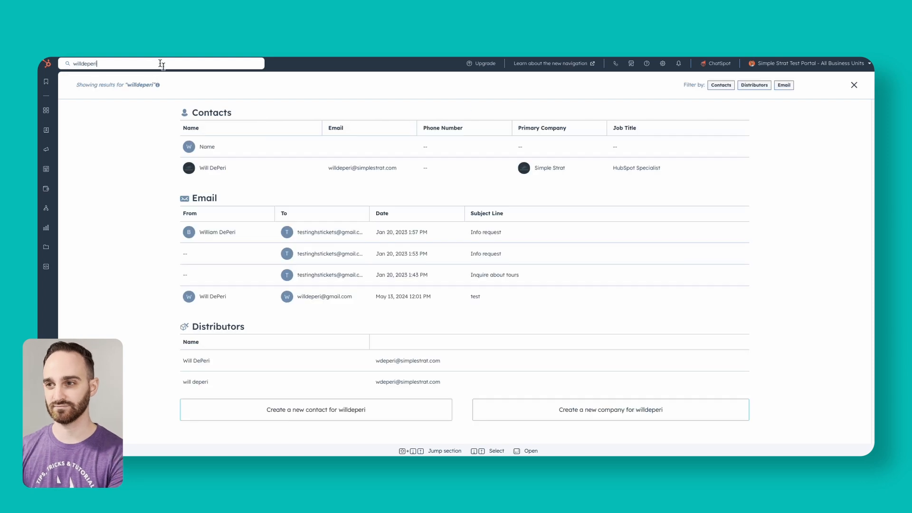
left_click(212, 167)
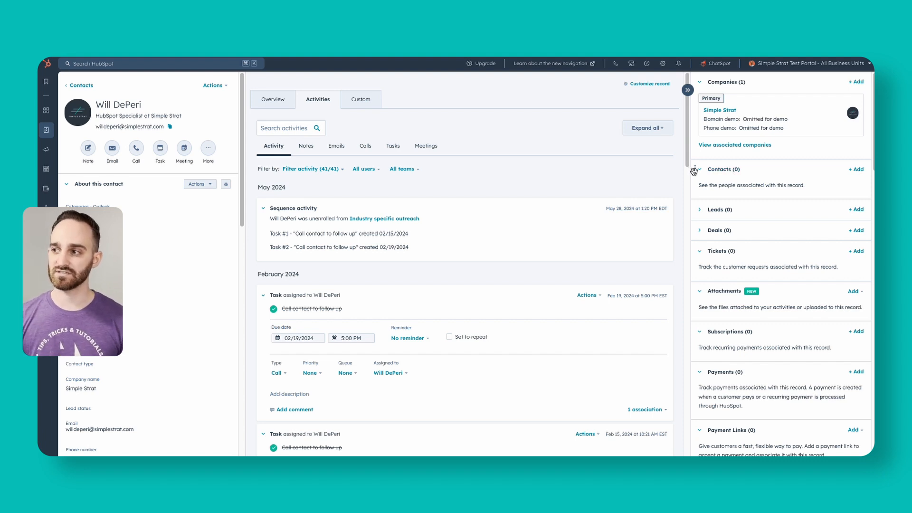
left_click(699, 169)
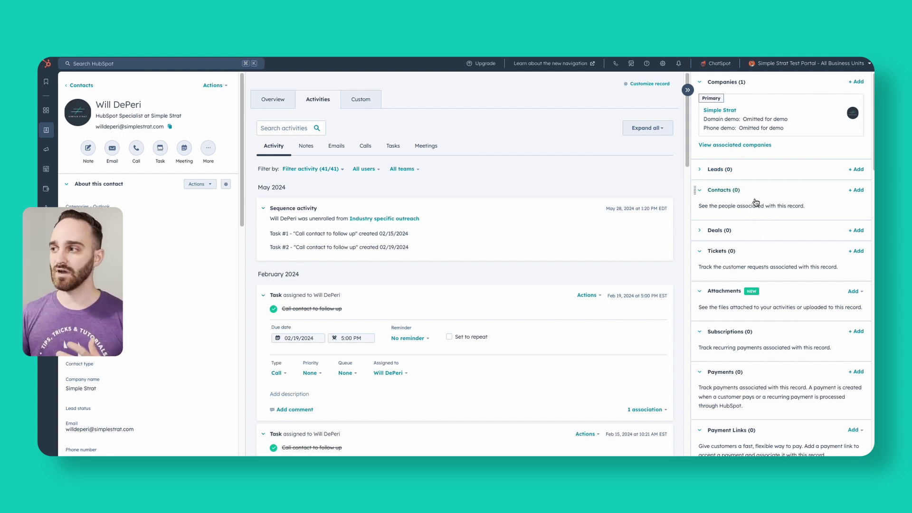
left_click(856, 190)
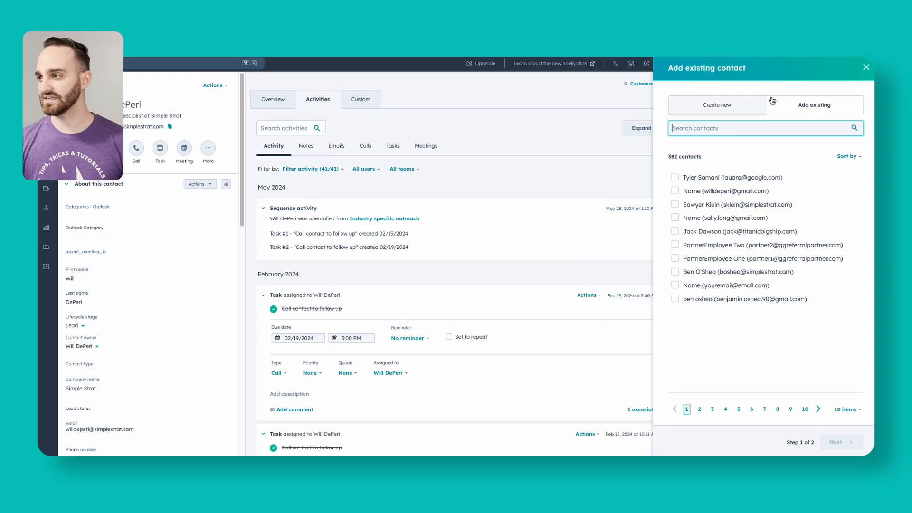
left_click(675, 272)
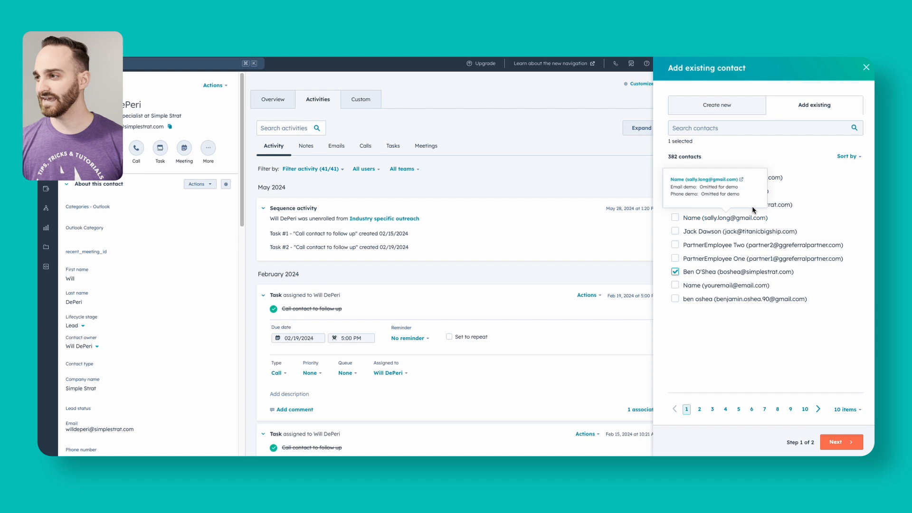
left_click(675, 205)
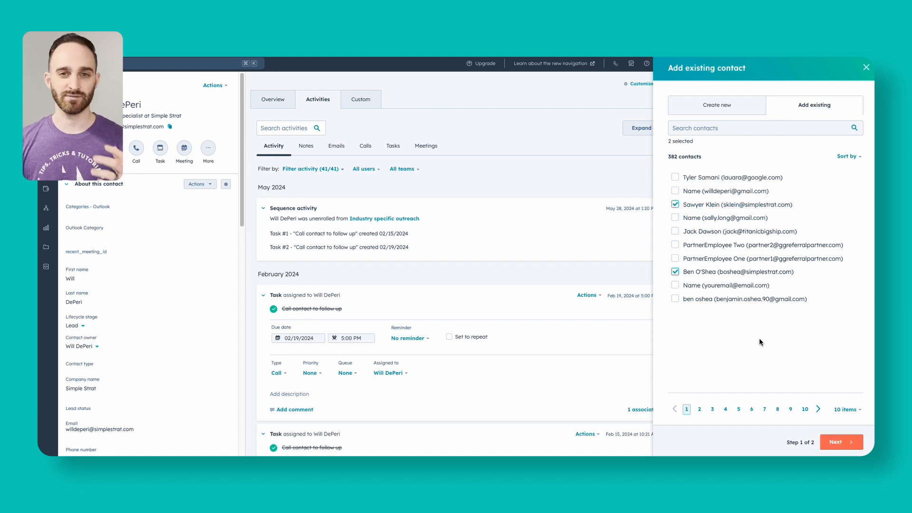
left_click(841, 442)
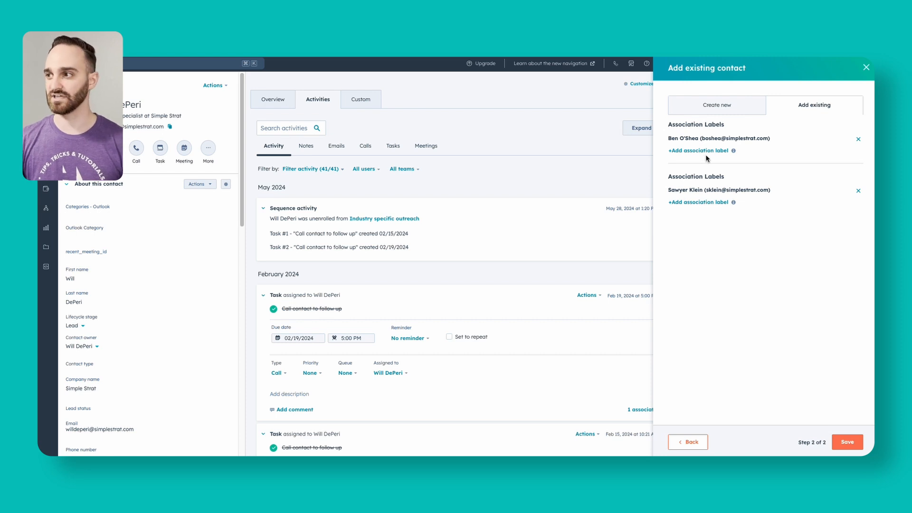
left_click(697, 150)
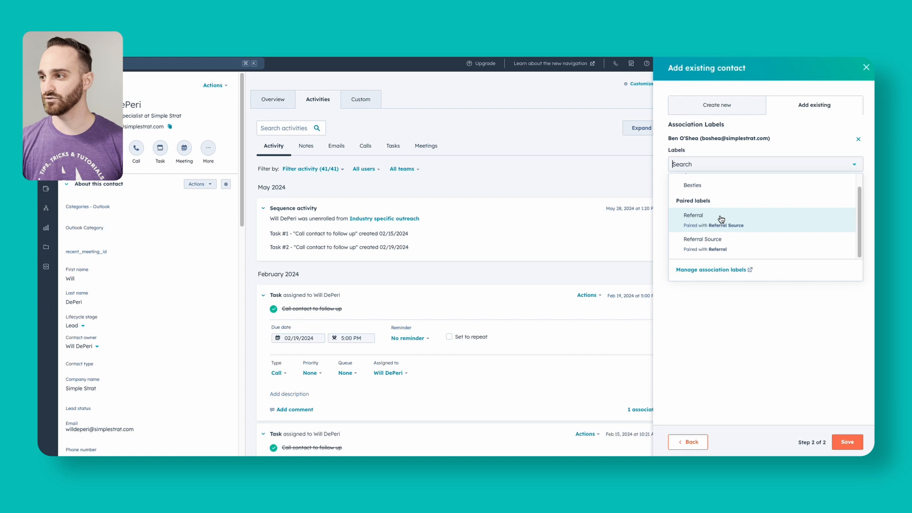
left_click(692, 215)
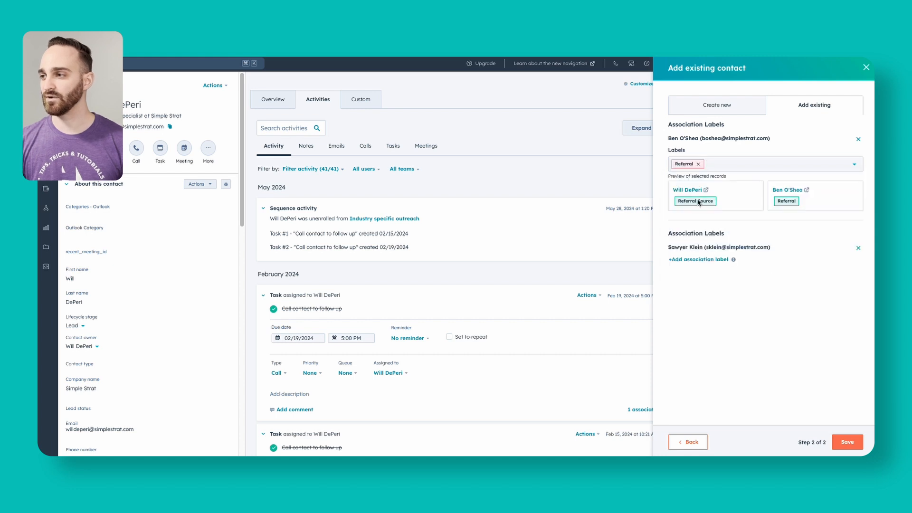
mouse_move(705, 208)
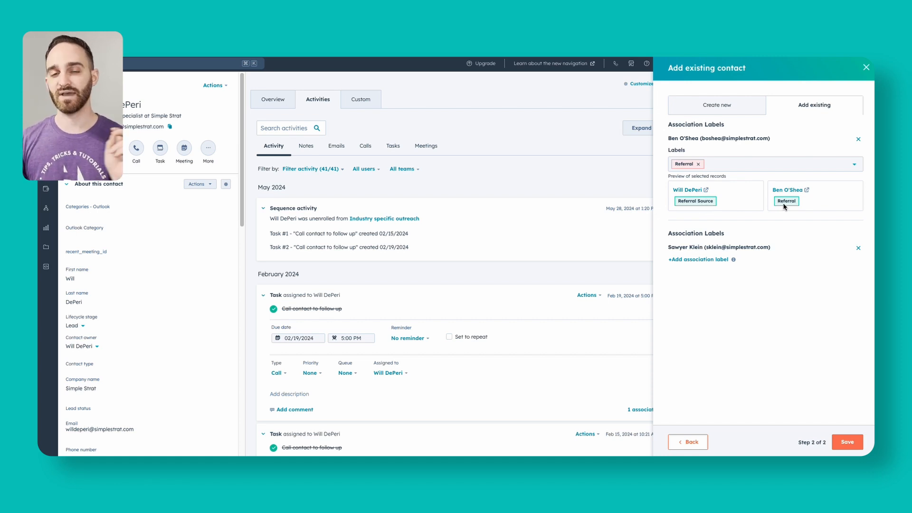
left_click(698, 259)
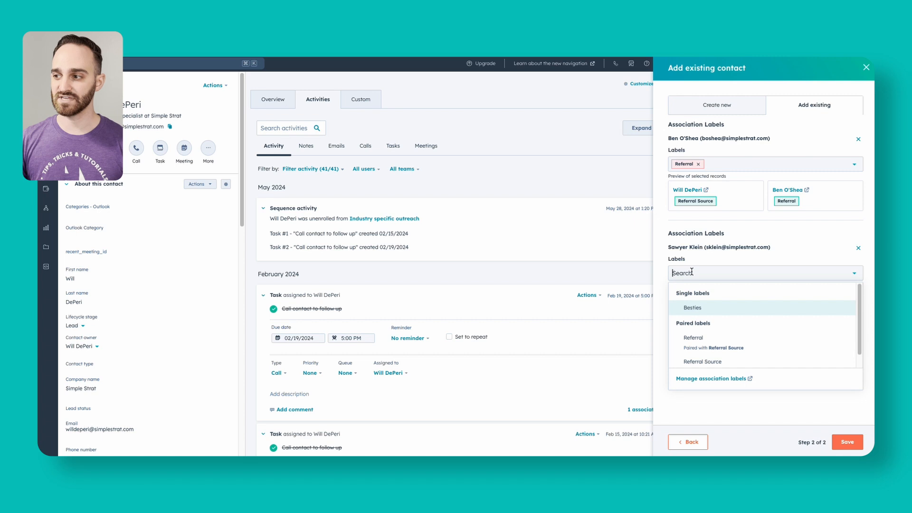
mouse_move(698, 348)
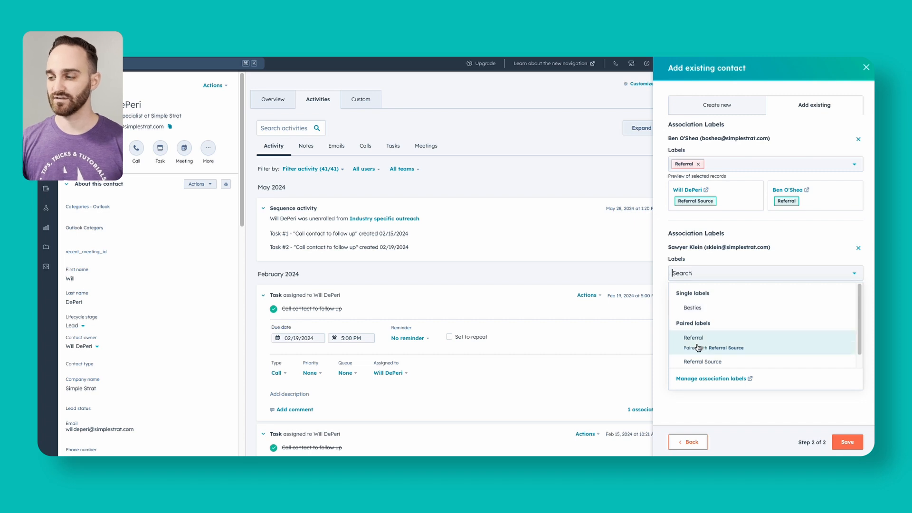
left_click(692, 338)
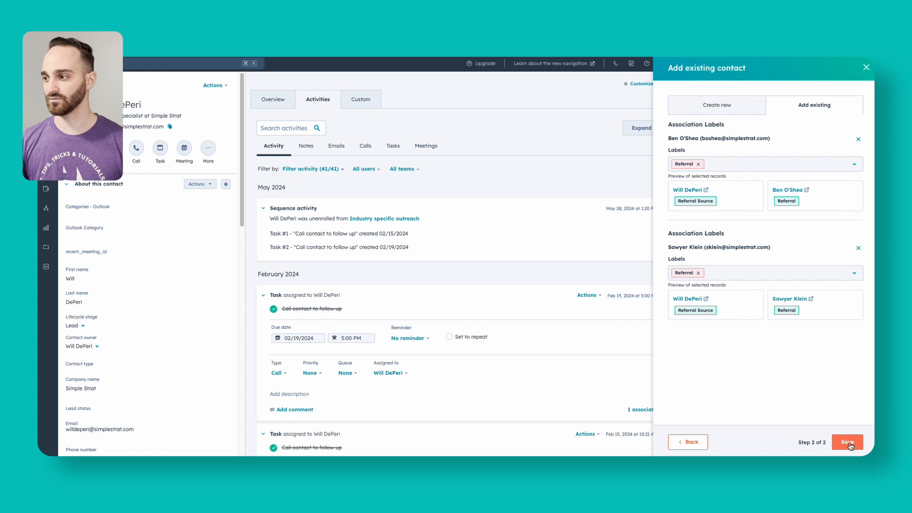
left_click(847, 441)
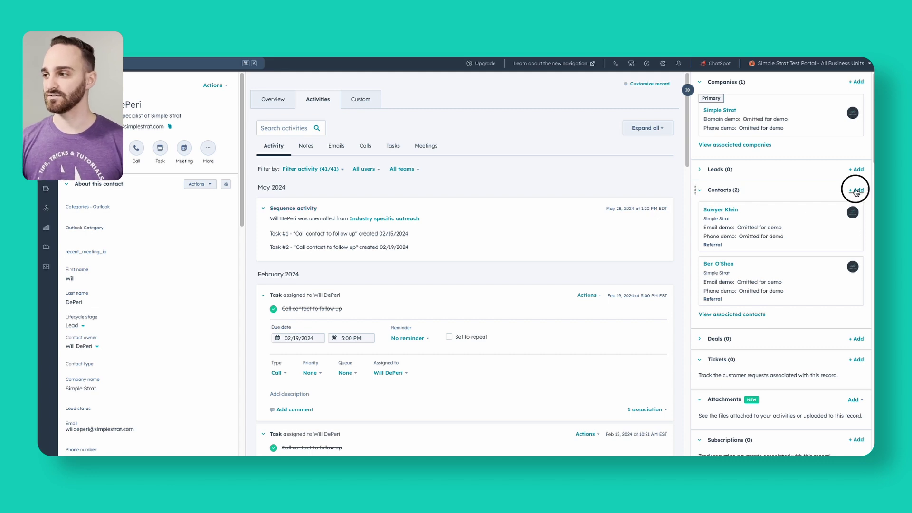
left_click(855, 189)
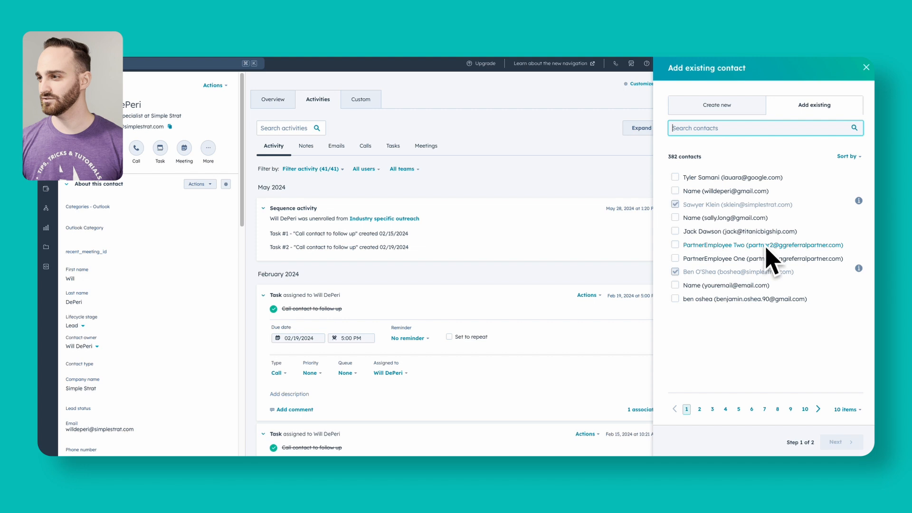
left_click(675, 231)
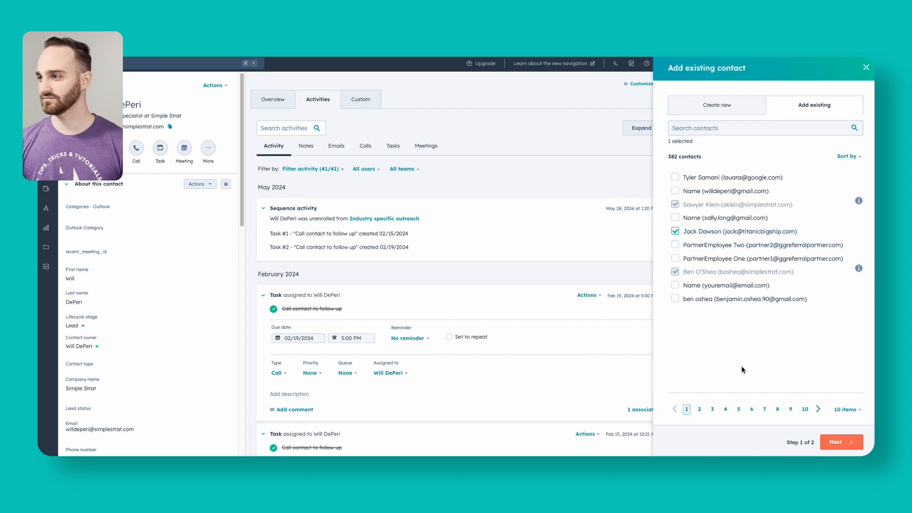
left_click(840, 442)
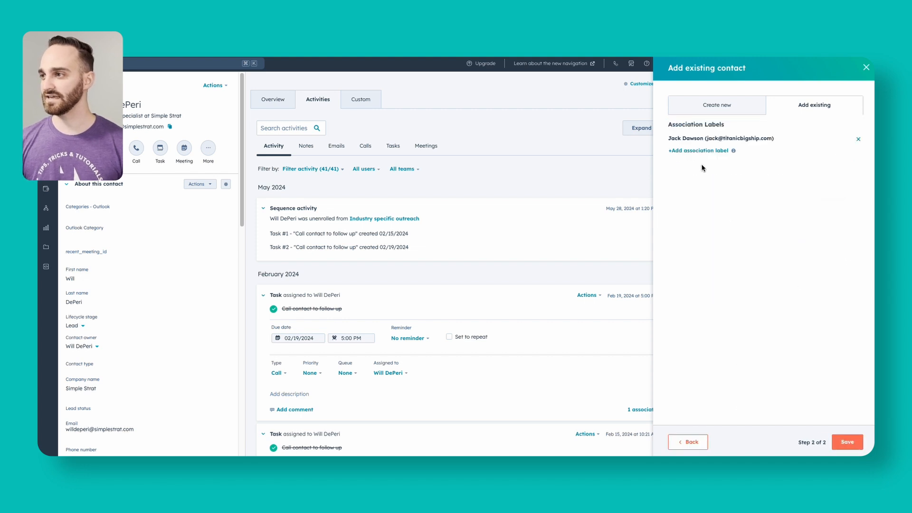
left_click(697, 151)
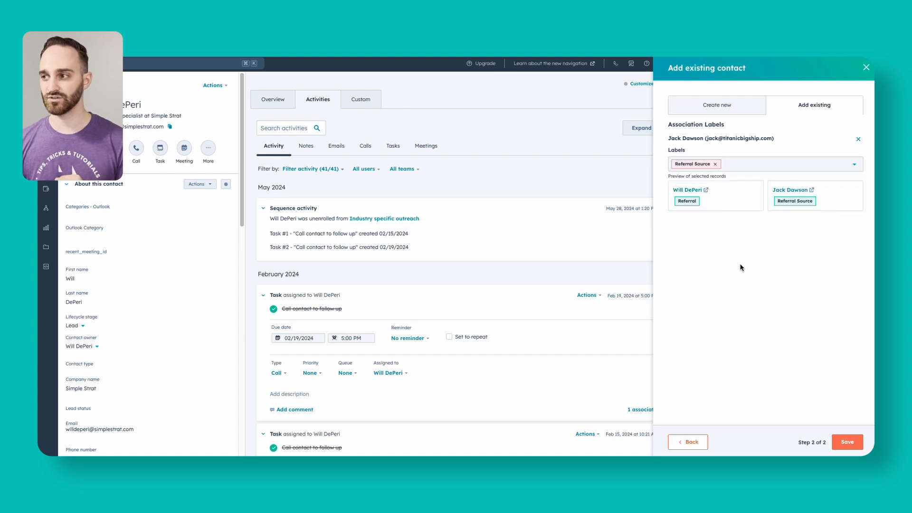
mouse_move(815, 200)
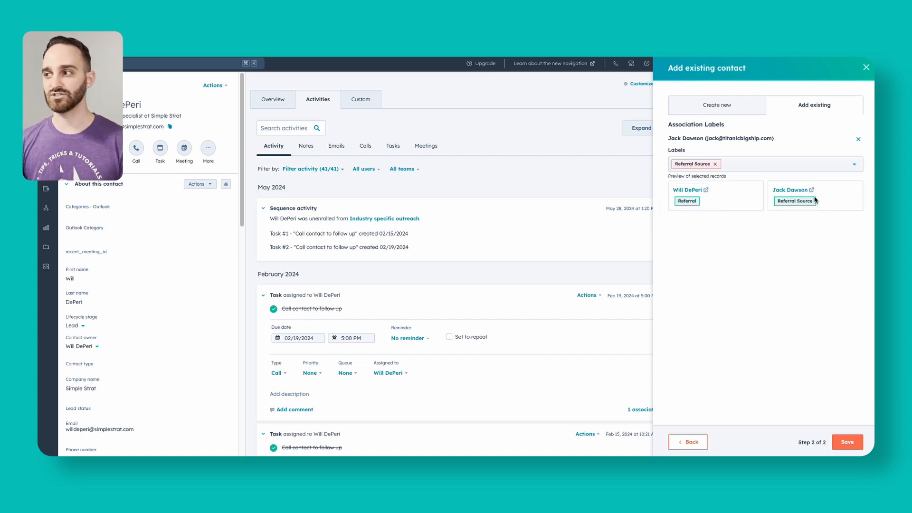
left_click(847, 442)
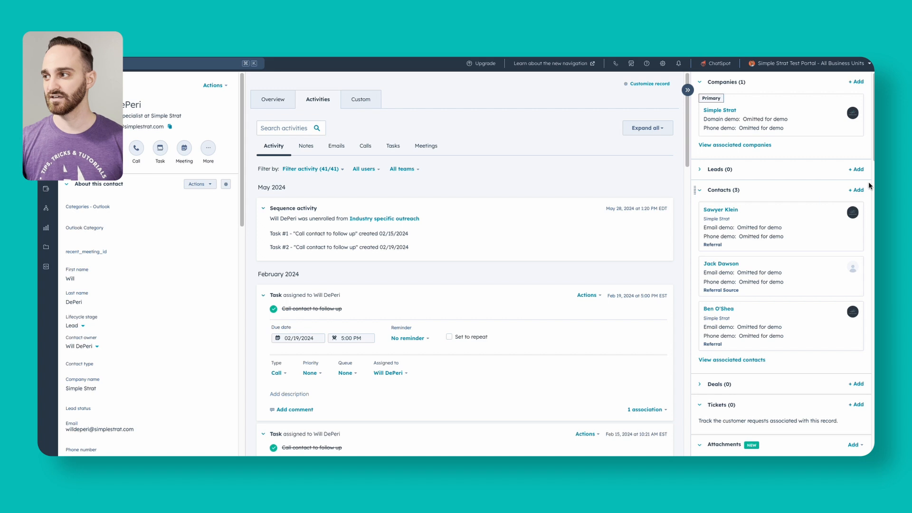
left_click(856, 190)
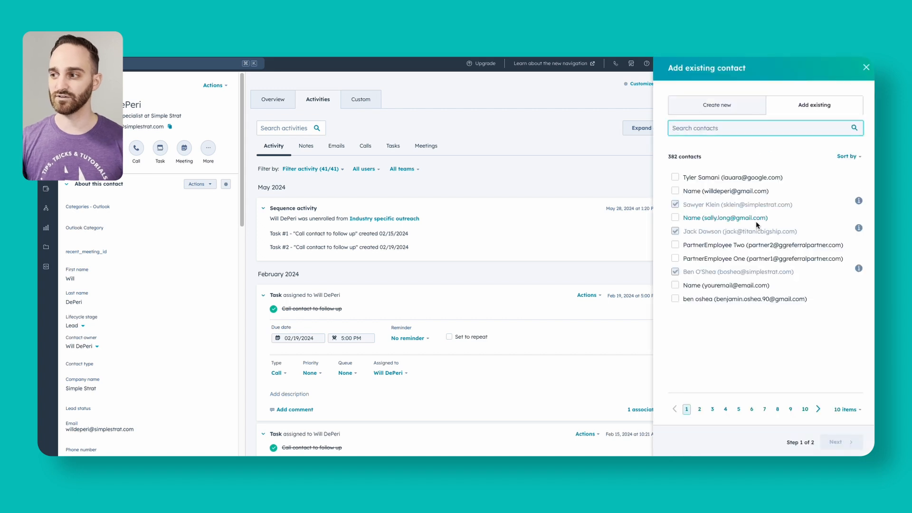
Try labelling another contact Referral Source, hit the label limit, and close the panel
left_click(840, 442)
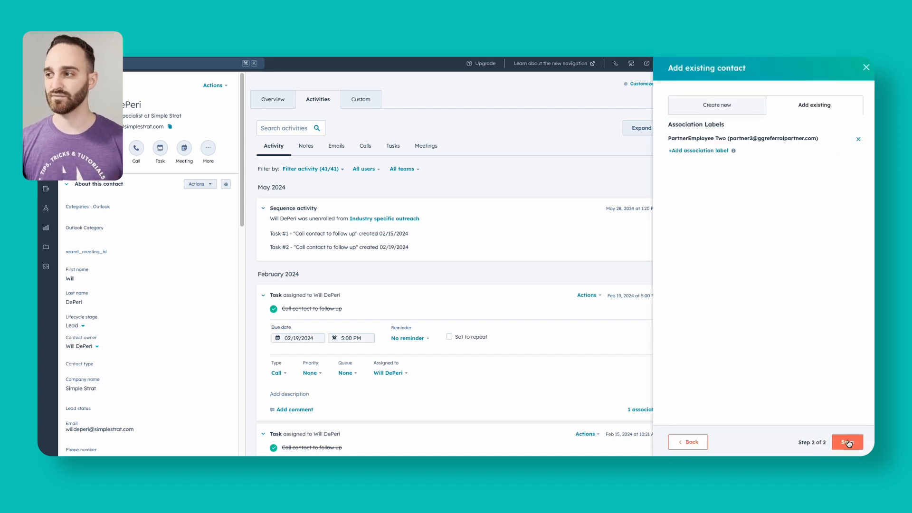
left_click(698, 151)
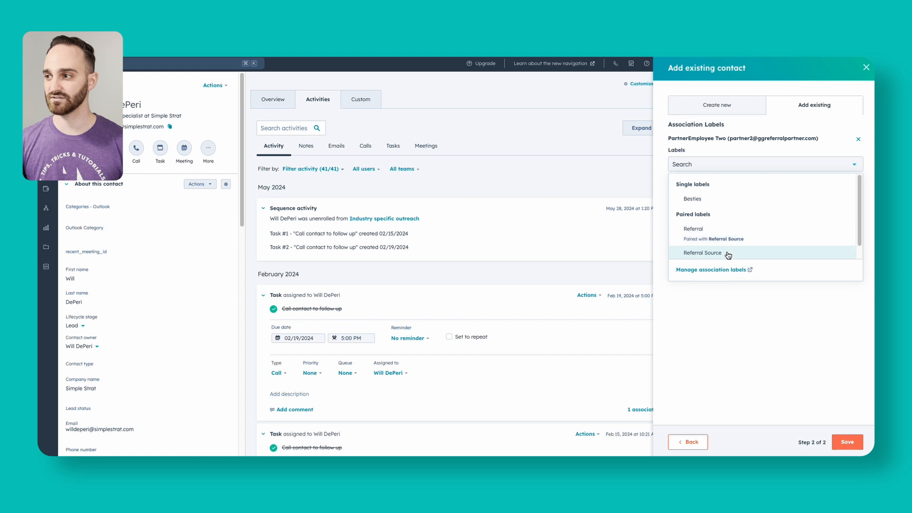
left_click(702, 253)
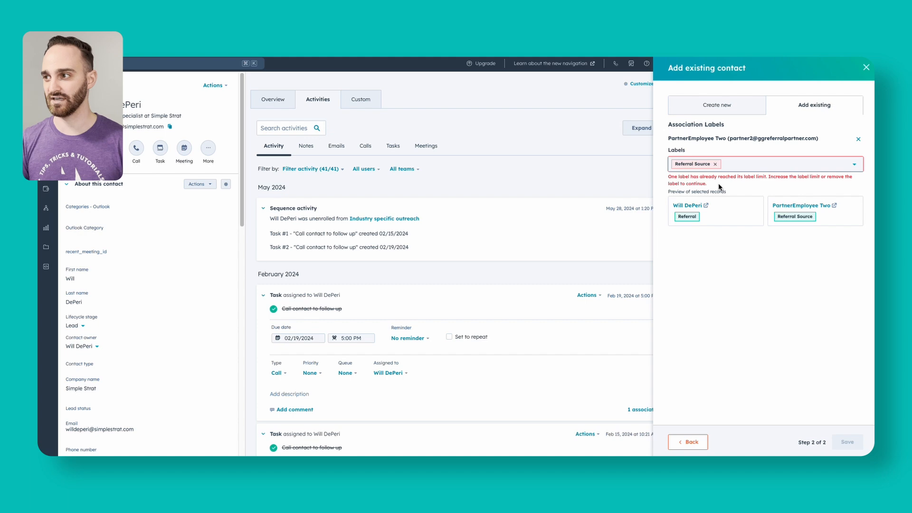
left_click(866, 67)
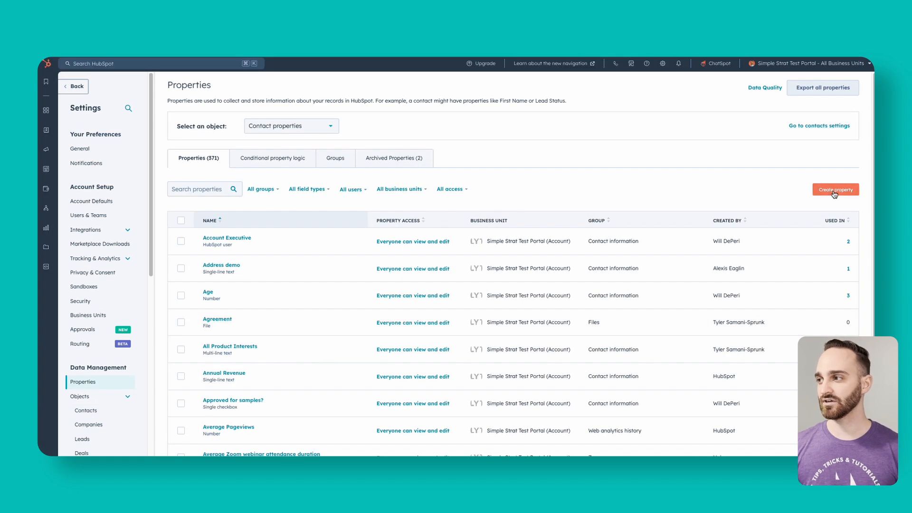
Create contact property 'Number of referrals given' with the Calculation field type
left_click(835, 189)
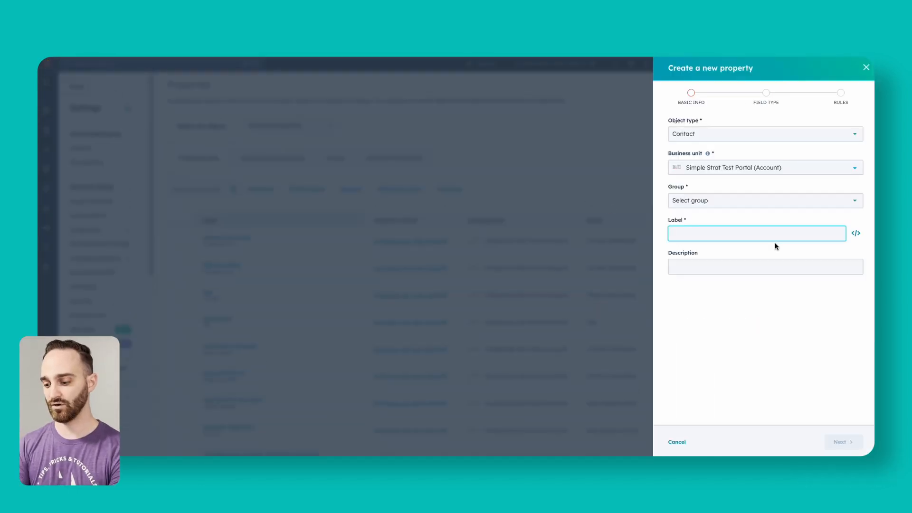
type("Number")
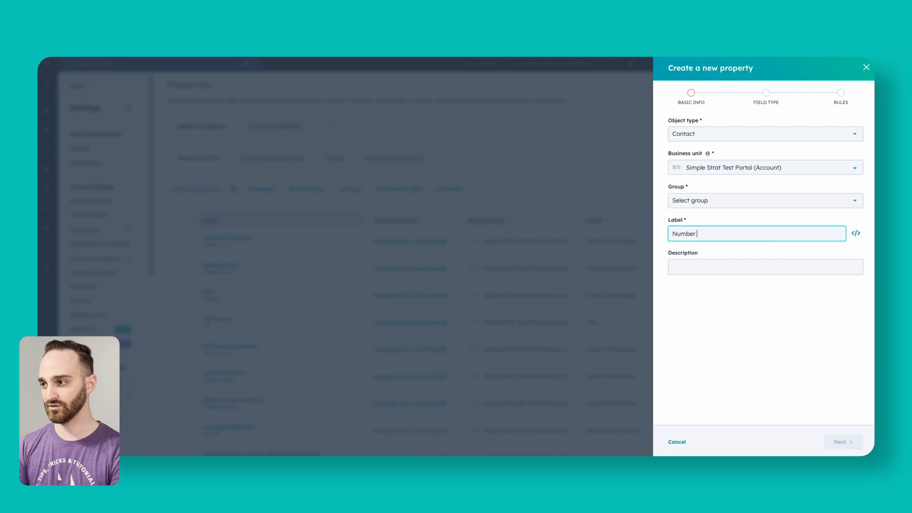
type("of referrals")
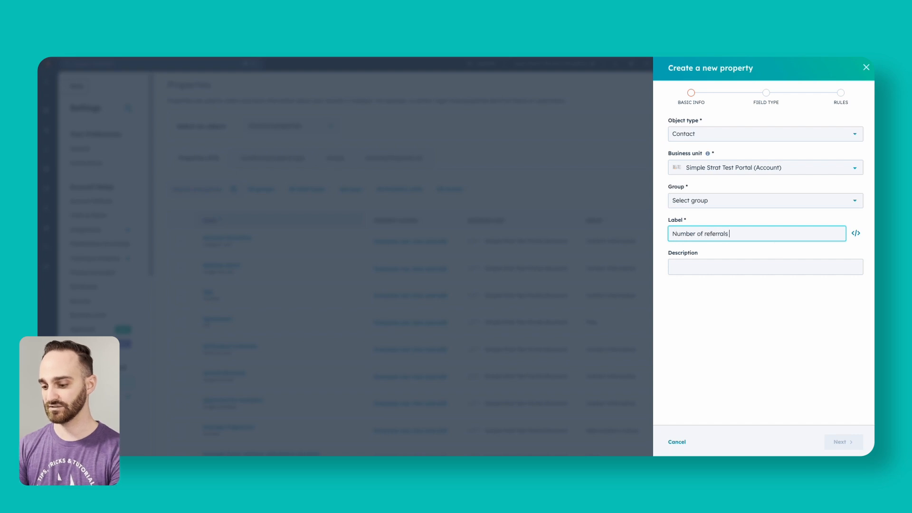
left_click(765, 200)
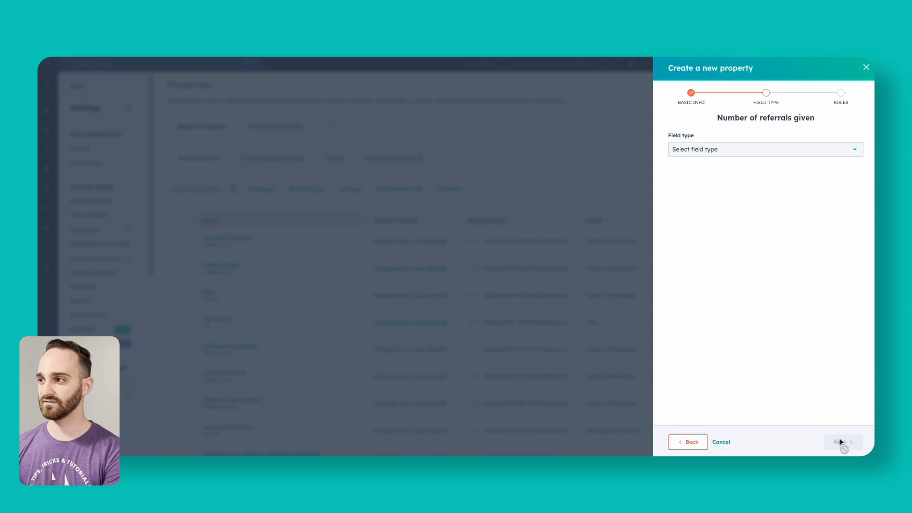
left_click(765, 149)
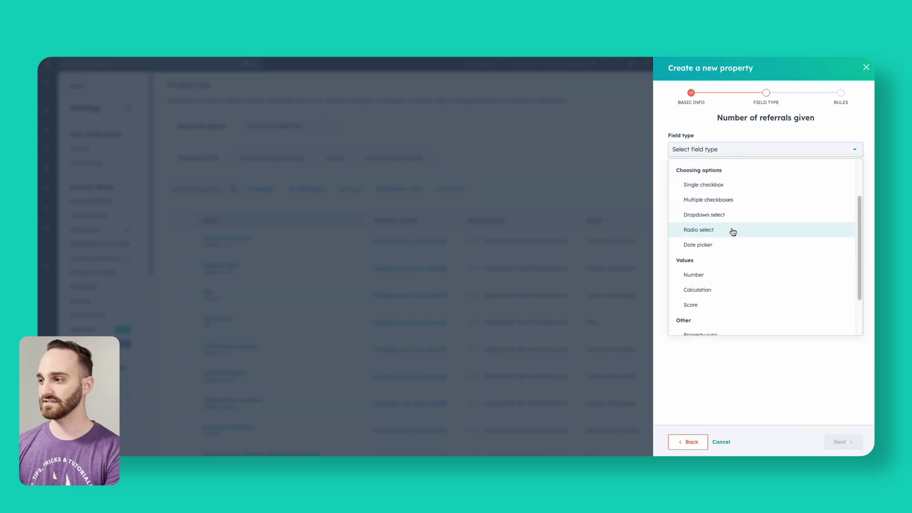
left_click(697, 289)
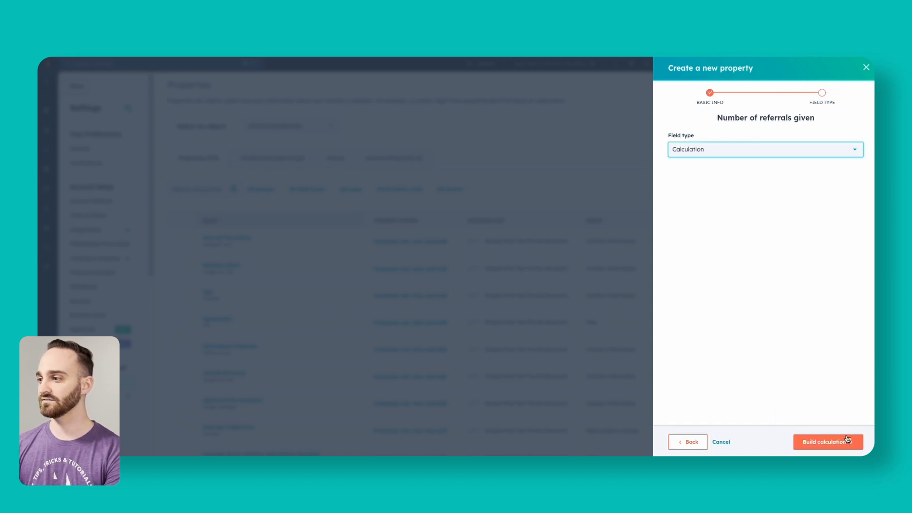
Set the calculation to count associated Contacts with the Referral label
left_click(827, 442)
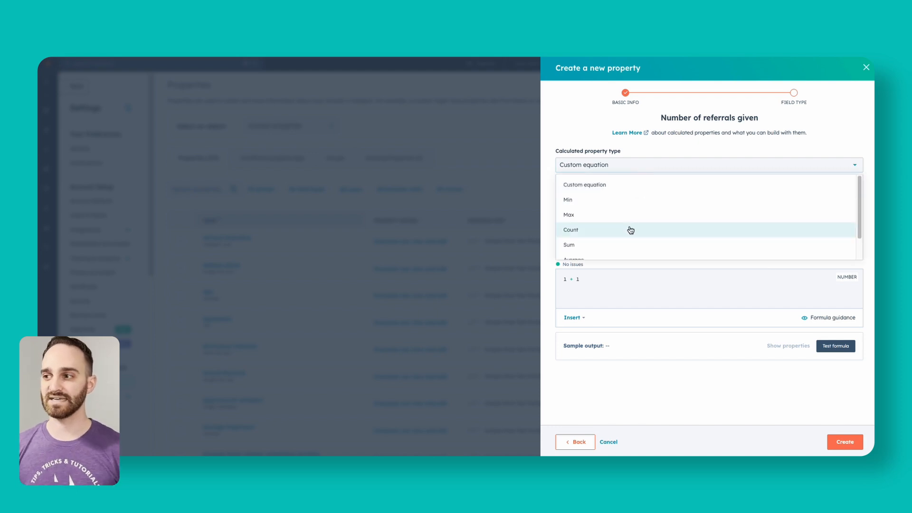
left_click(570, 230)
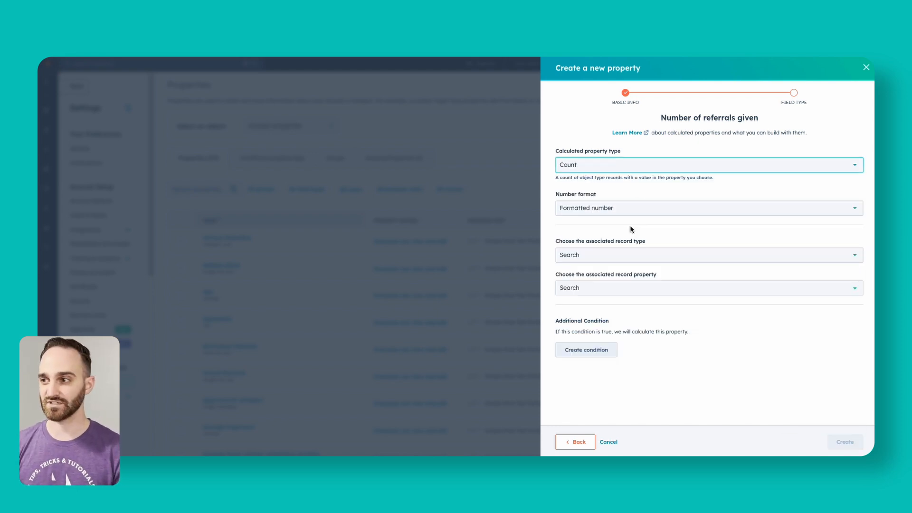
left_click(709, 255)
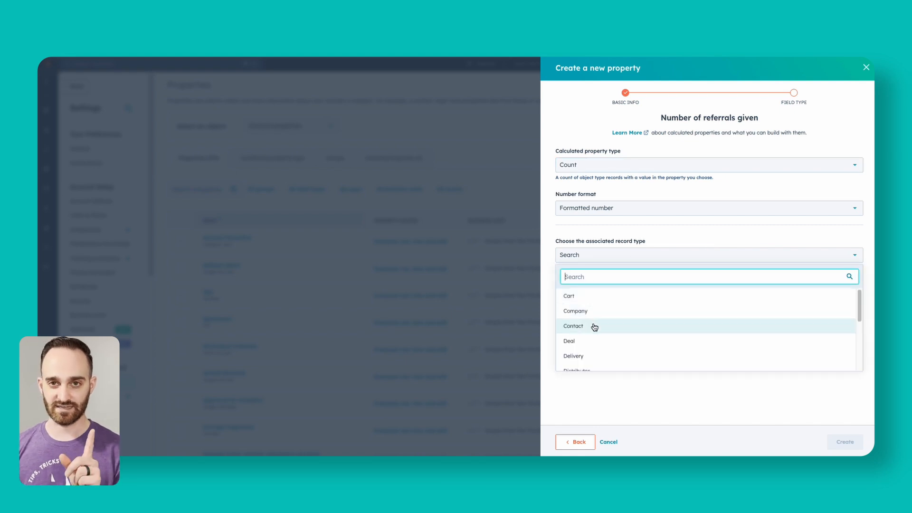
left_click(572, 326)
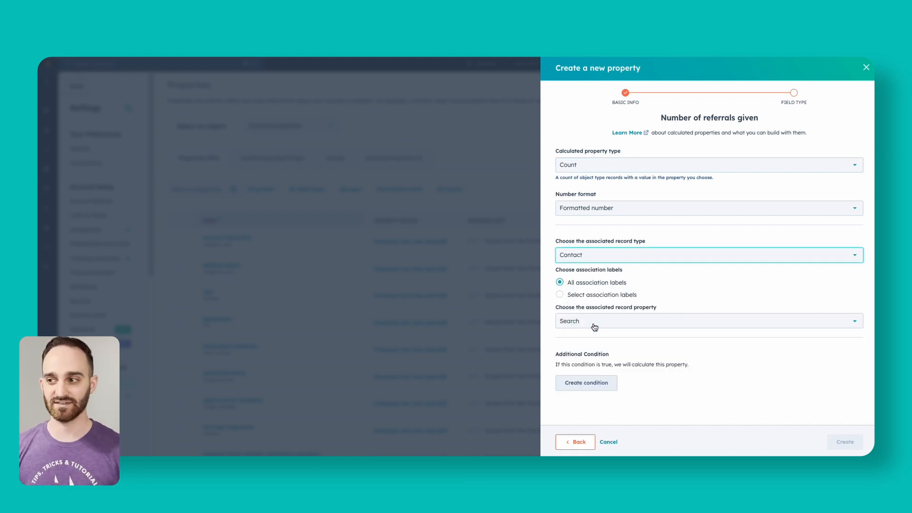
left_click(559, 295)
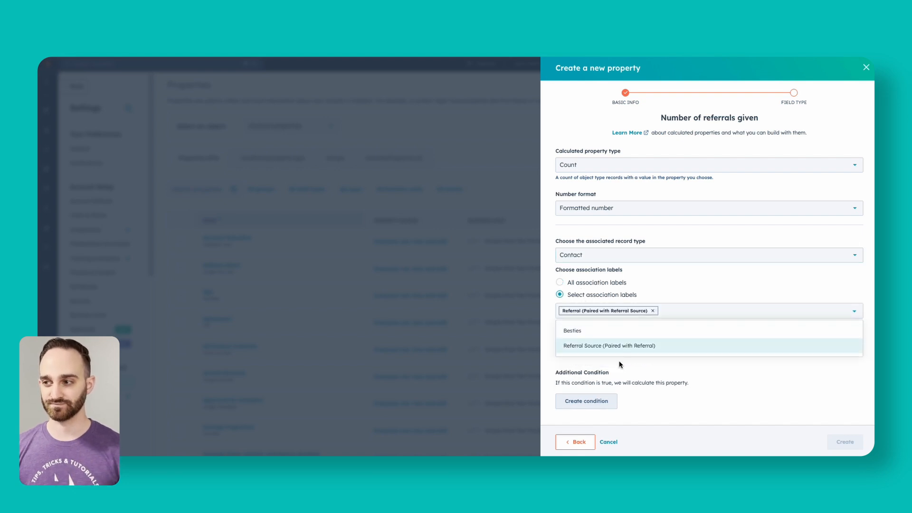
left_click(610, 345)
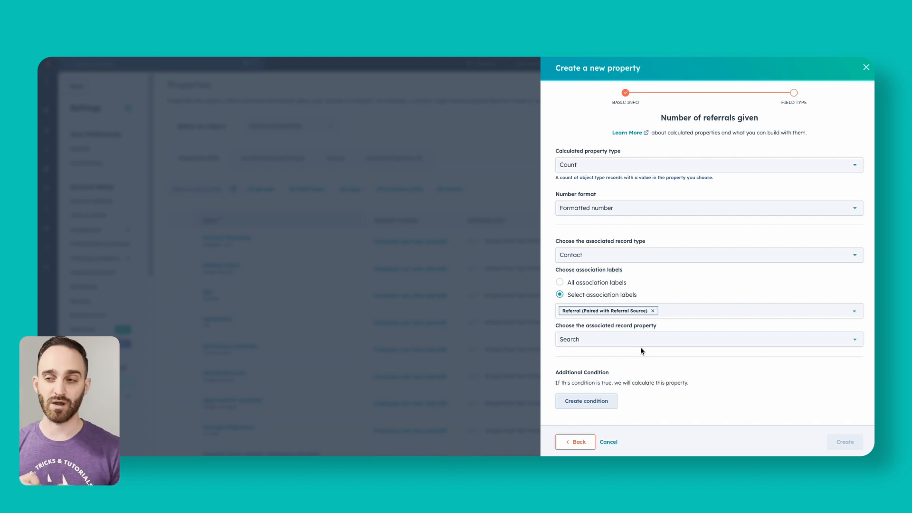
Count by Record ID, drop the Lifecycle Stage condition, and create the property
left_click(709, 339)
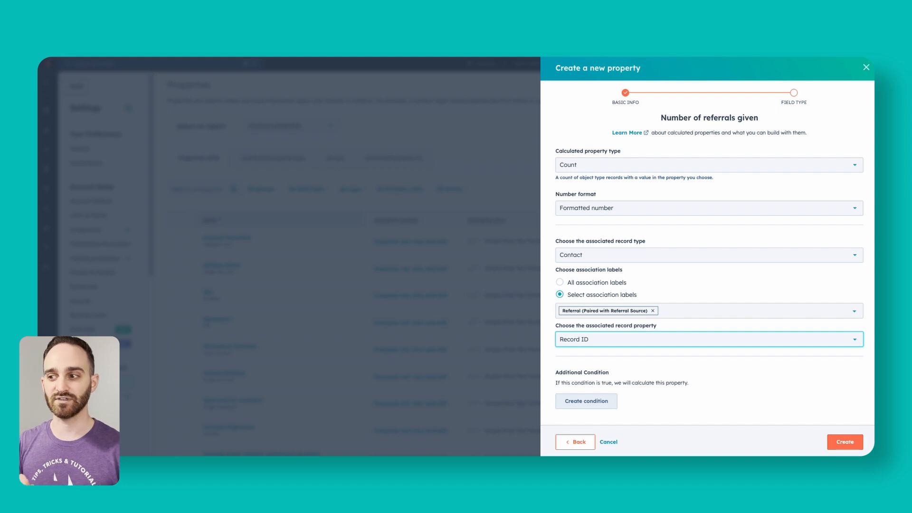
left_click(586, 401)
type("cust")
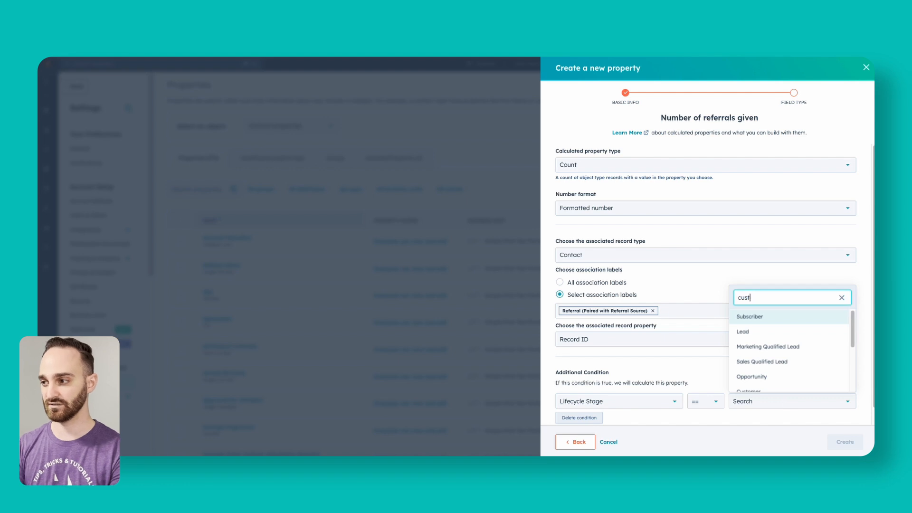
left_click(749, 391)
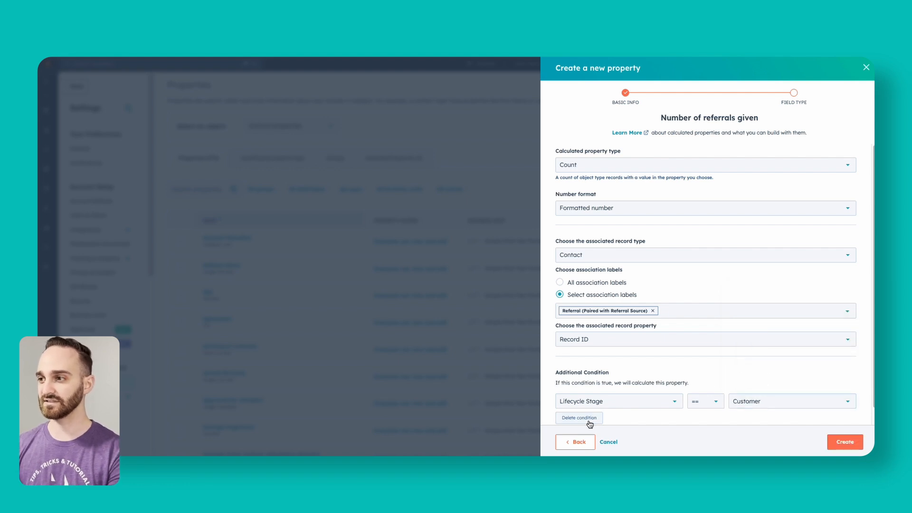
left_click(579, 417)
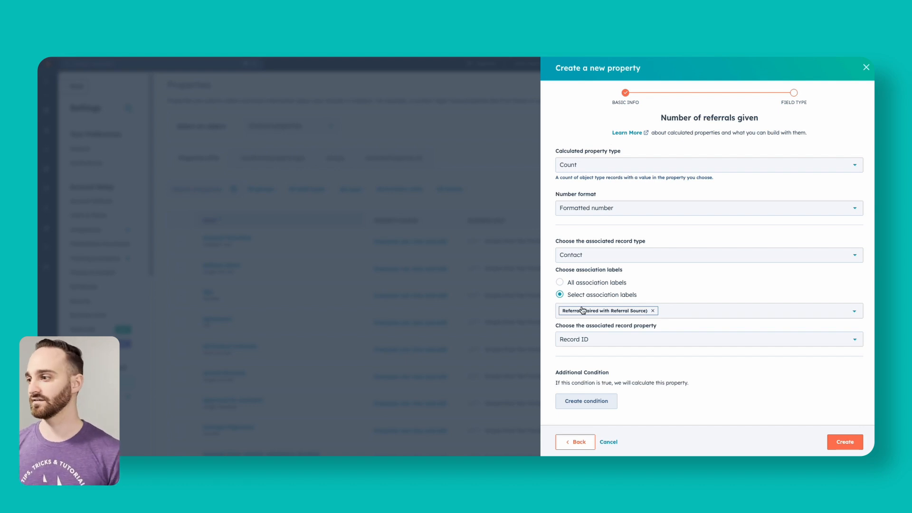
left_click(844, 441)
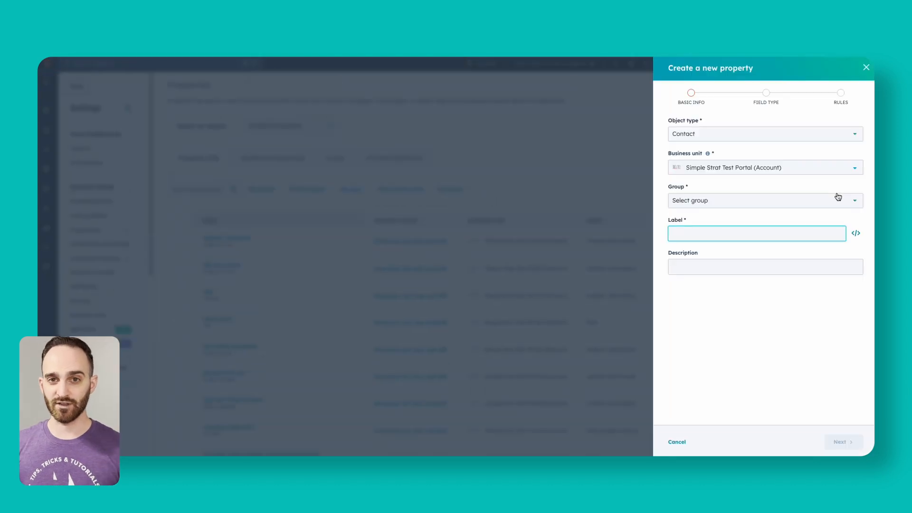
Label the second contact property 'Referral revenue' and advance to its field type
type("Nu")
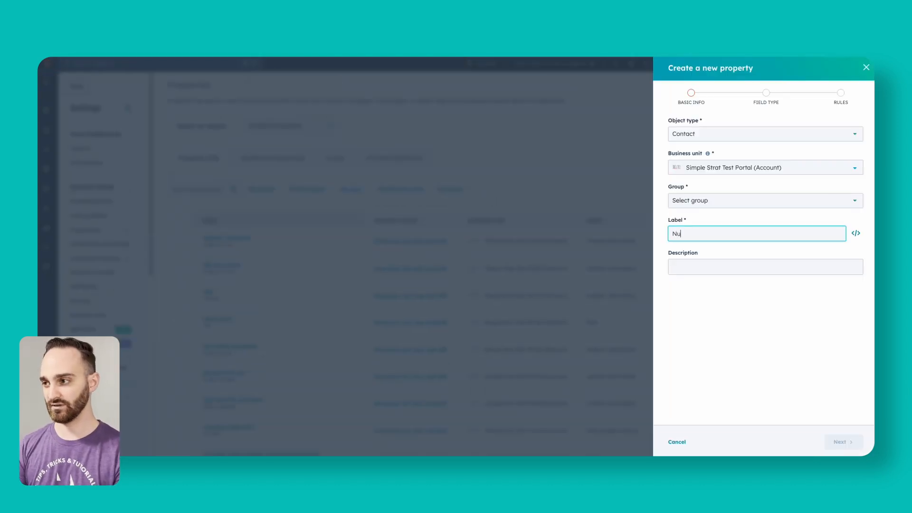
type("Referral re")
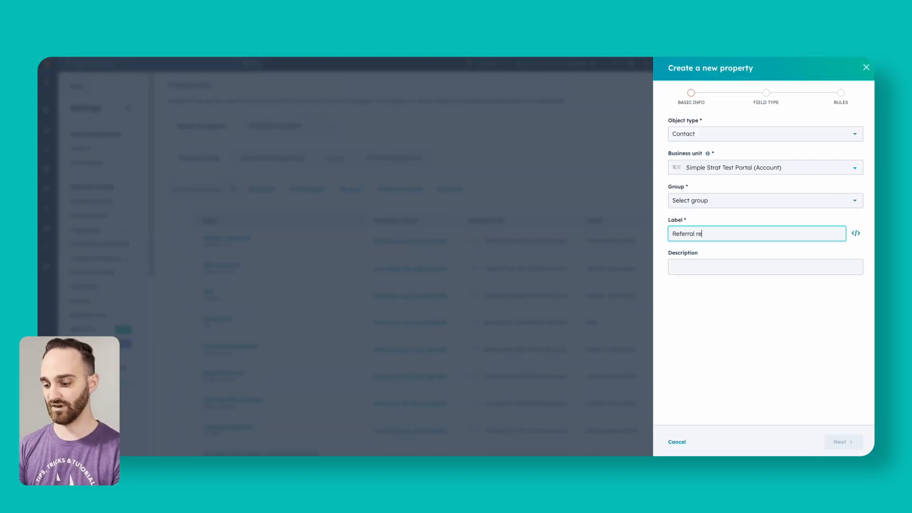
left_click(765, 201)
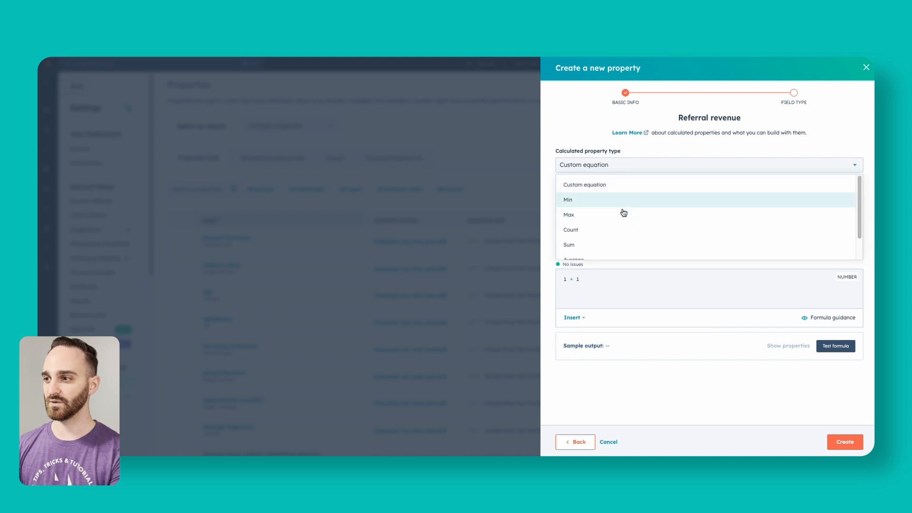
Calculate Referral revenue as a Currency sum of Total Revenue from Referral-labelled associated contacts
left_click(568, 245)
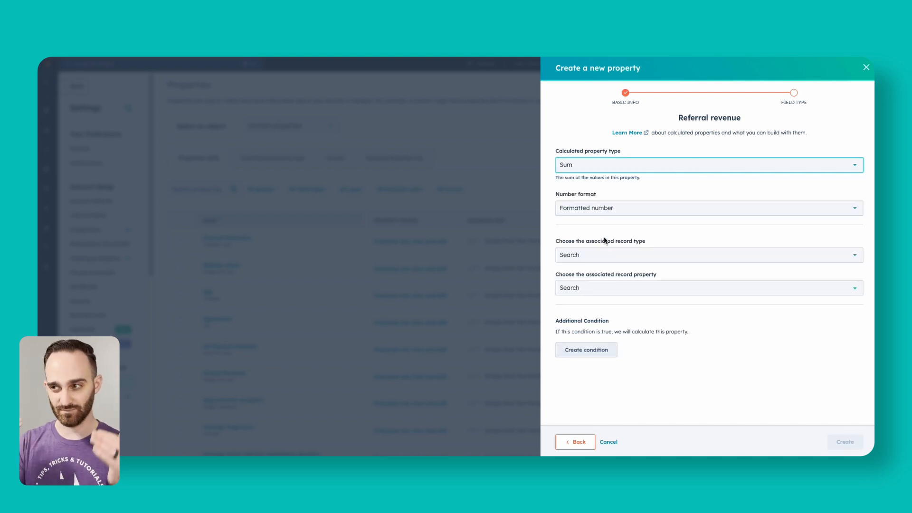
left_click(709, 208)
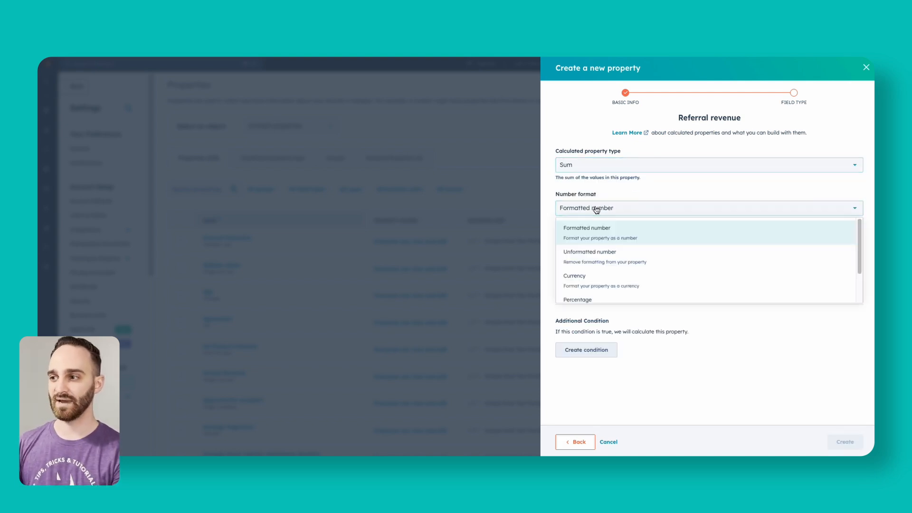
left_click(574, 275)
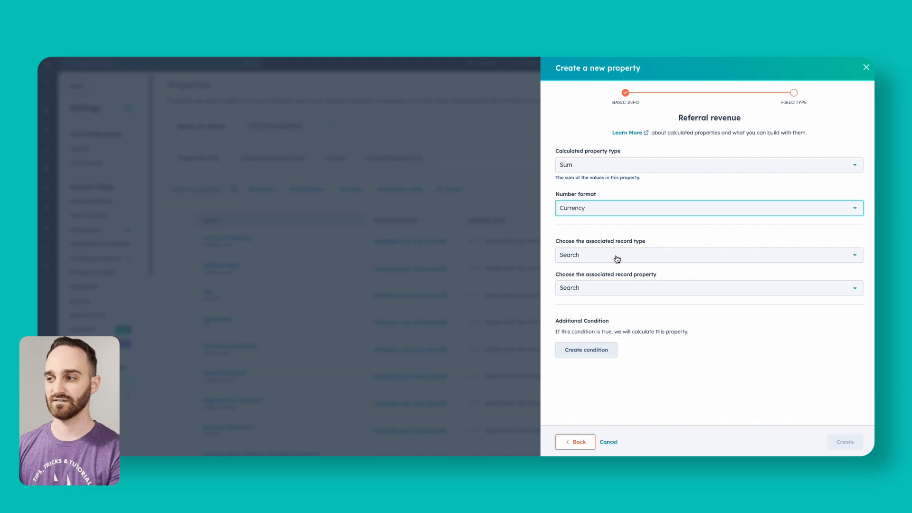
left_click(709, 255)
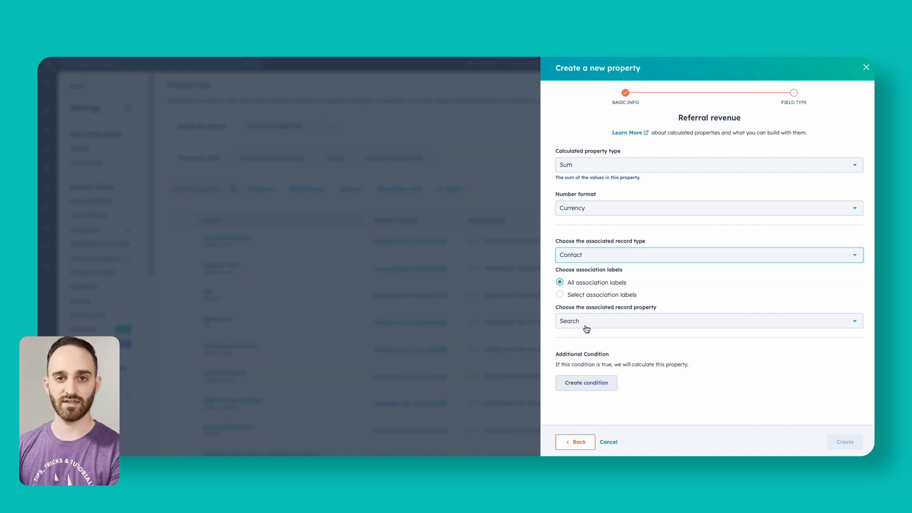
left_click(560, 294)
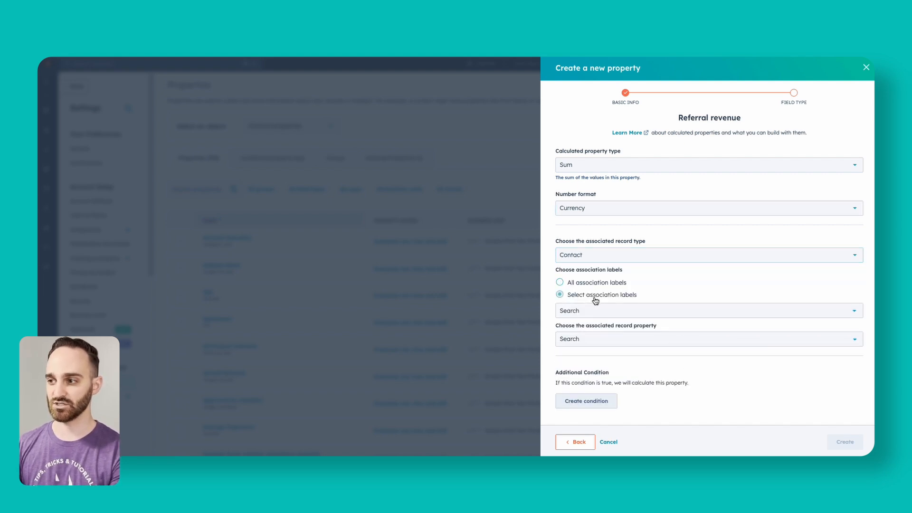
left_click(709, 311)
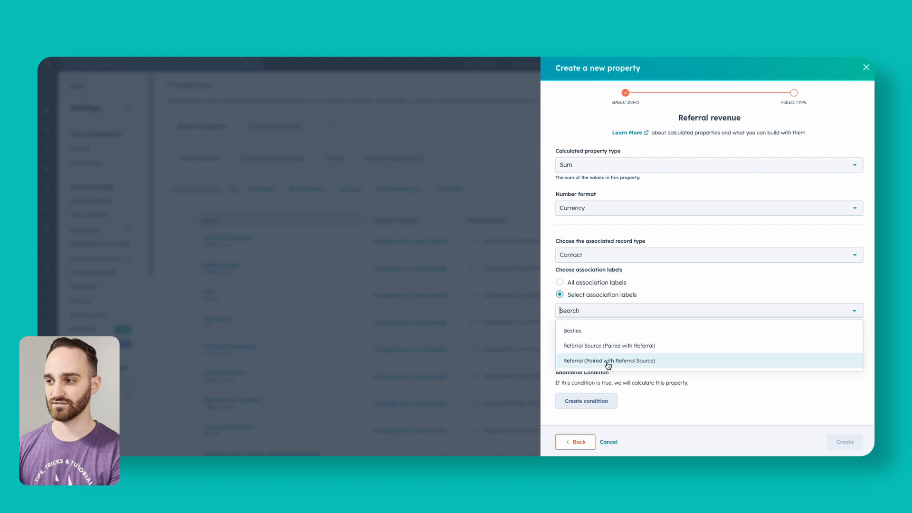
left_click(609, 360)
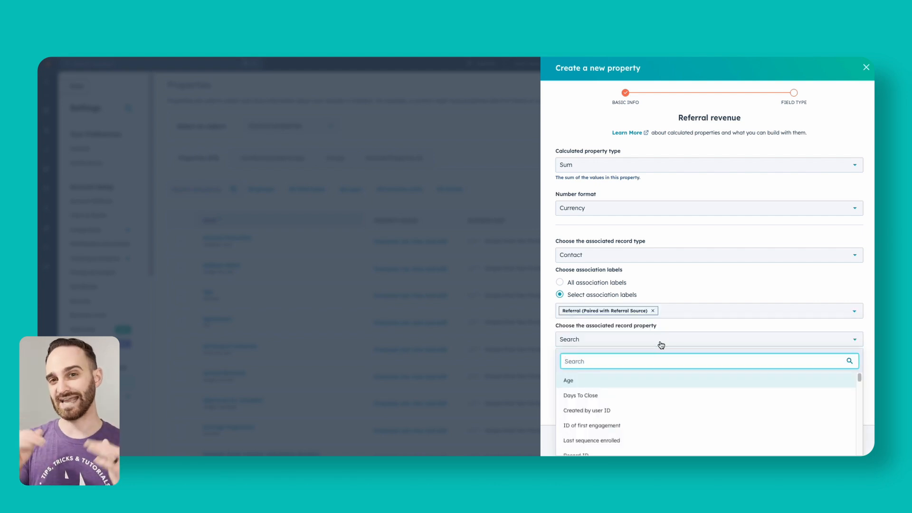
type("reven")
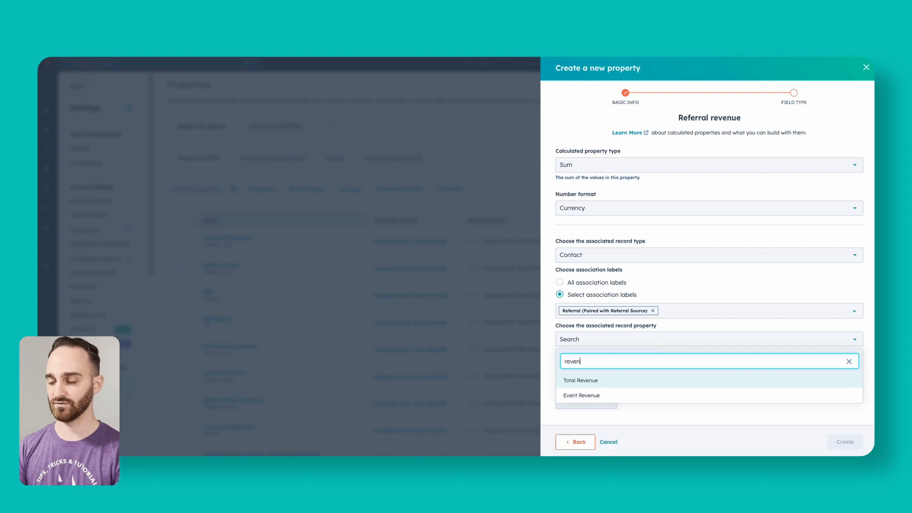
mouse_move(645, 374)
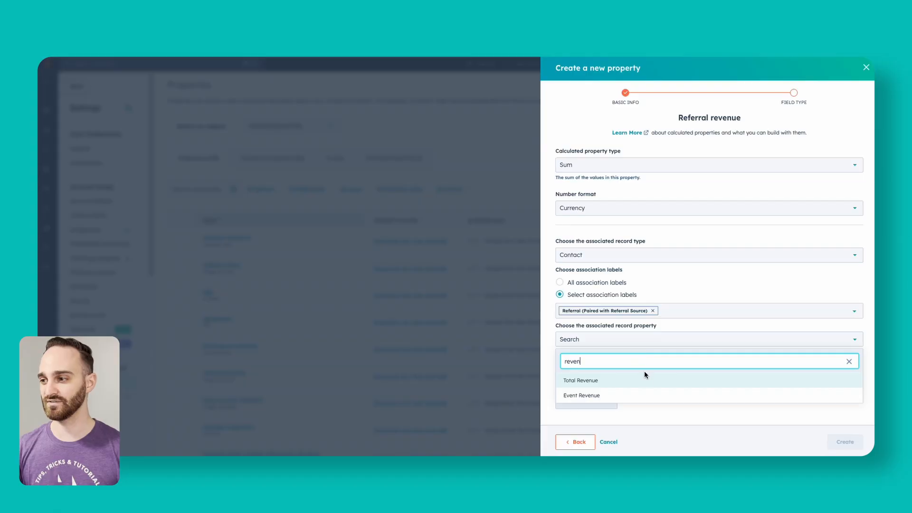
left_click(580, 380)
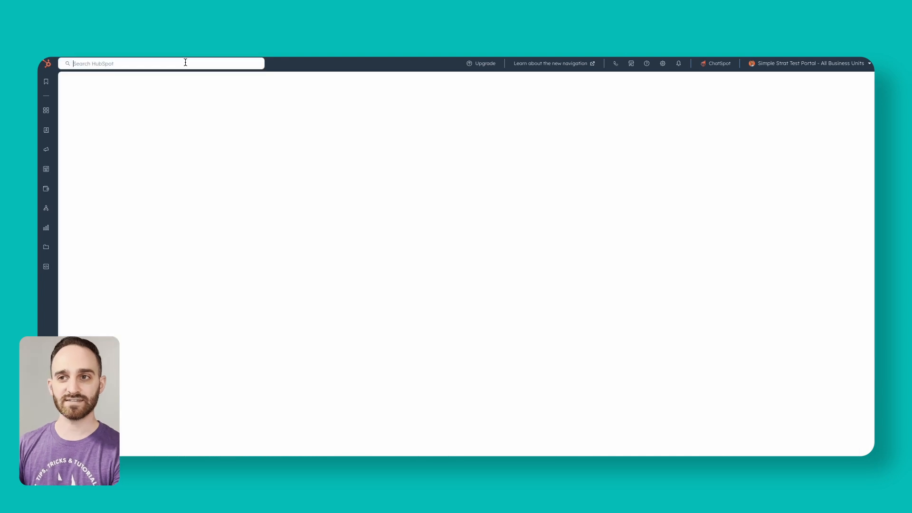
type("willdeperi")
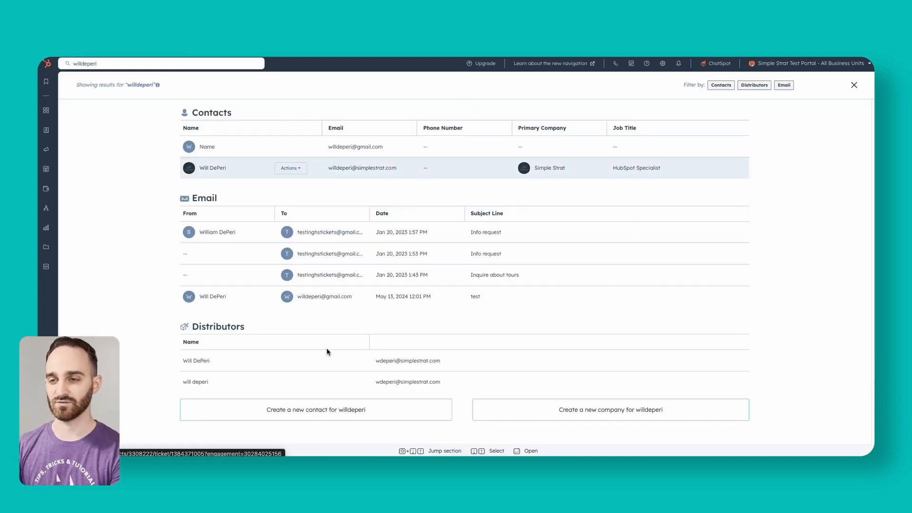
left_click(212, 168)
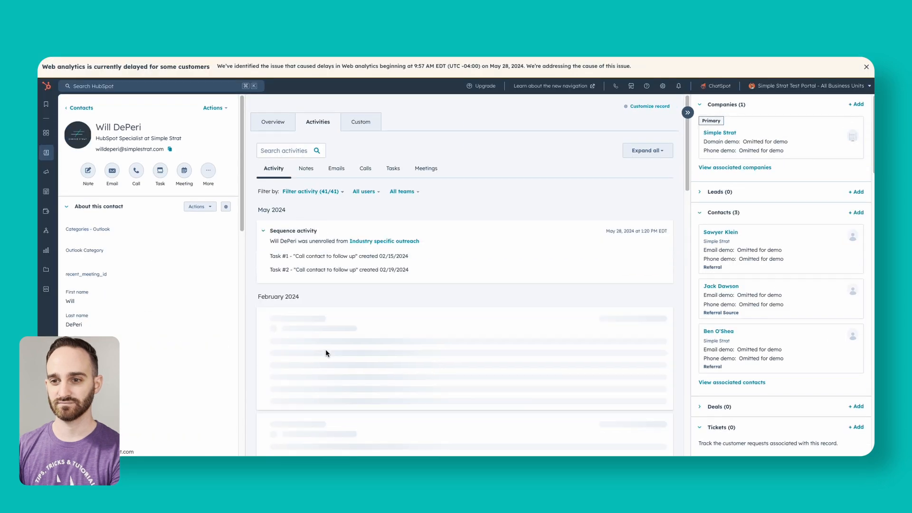
left_click(198, 206)
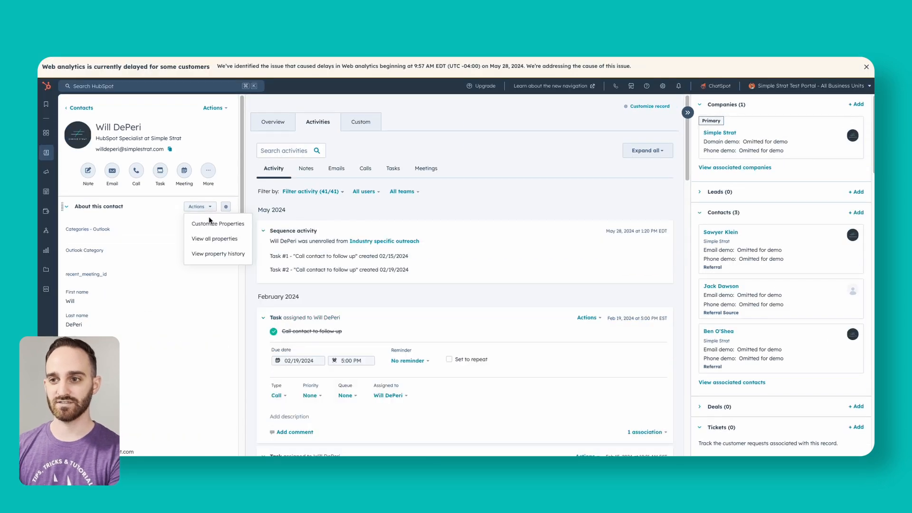
left_click(217, 223)
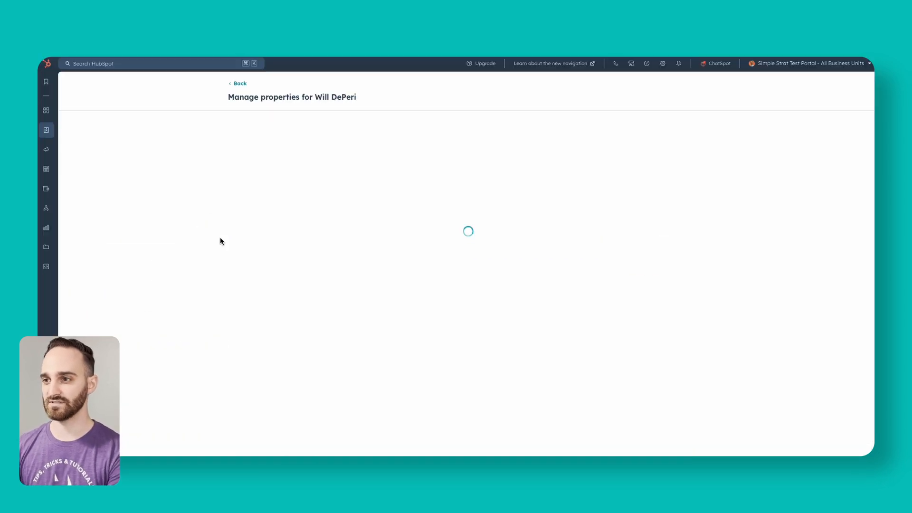
type("number of re")
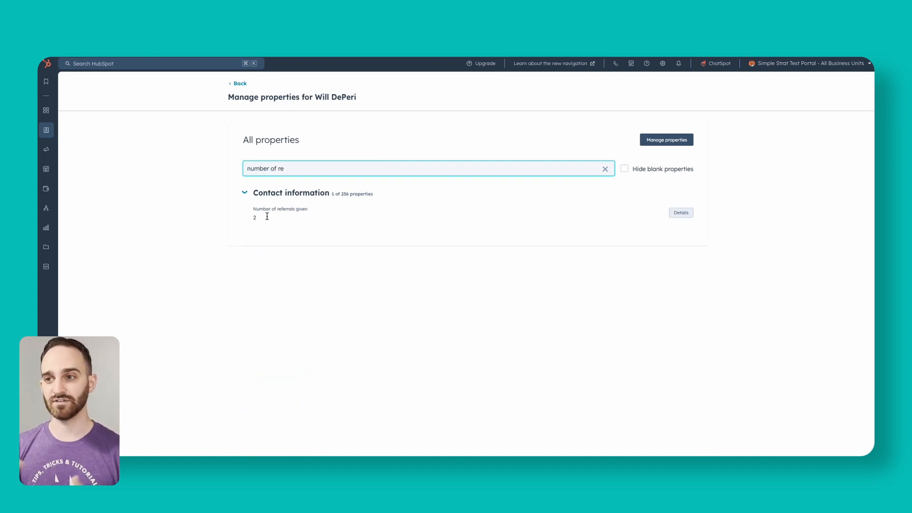
left_click(680, 213)
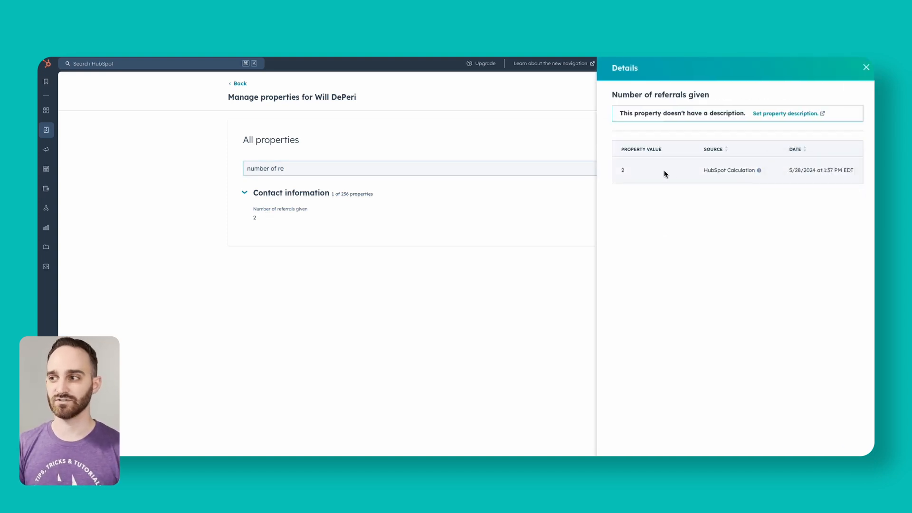
left_click(865, 67)
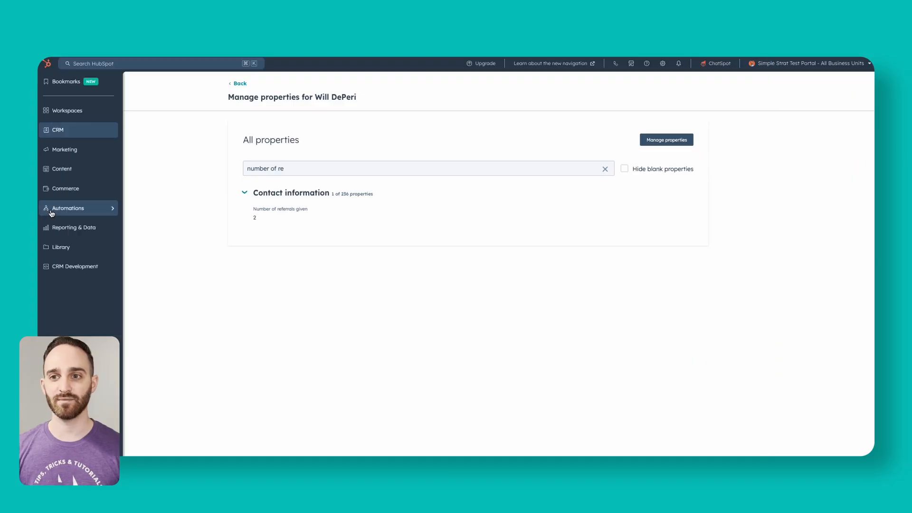
Create a blank contact-based workflow from scratch in Automations > Workflows
left_click(68, 208)
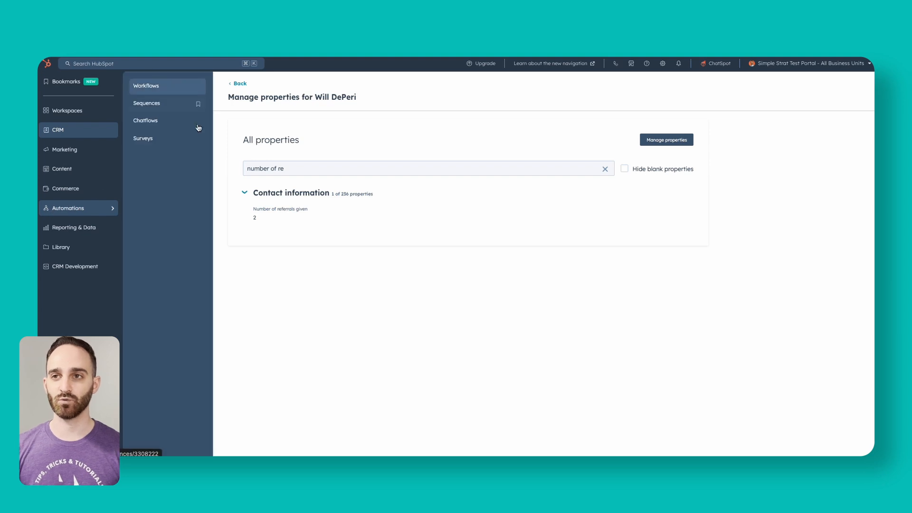
left_click(147, 86)
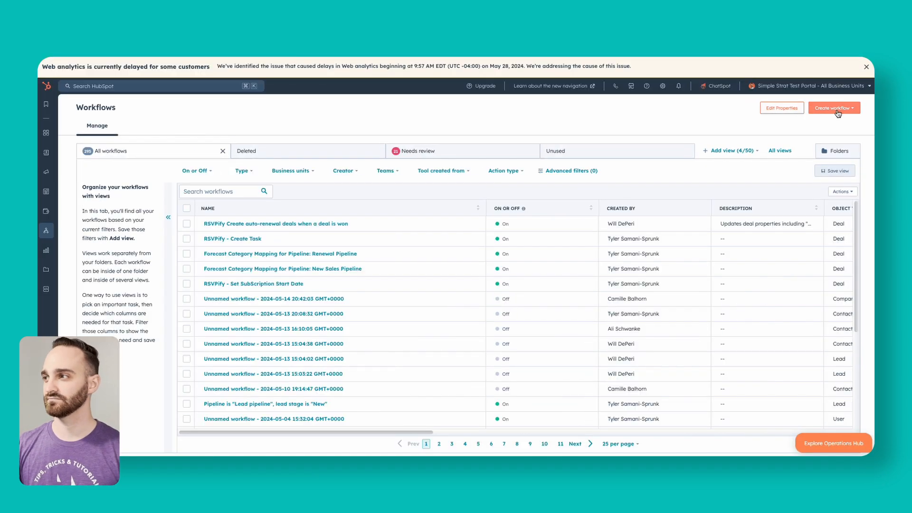
left_click(834, 108)
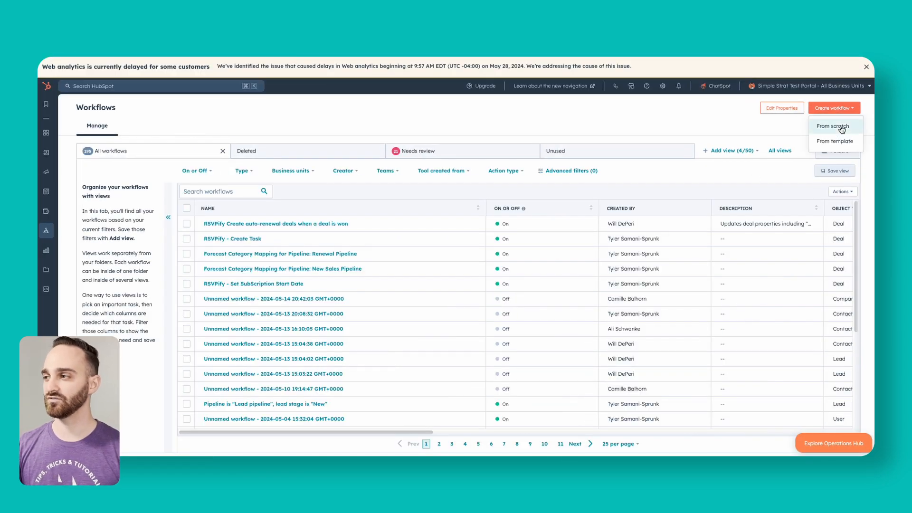
left_click(833, 126)
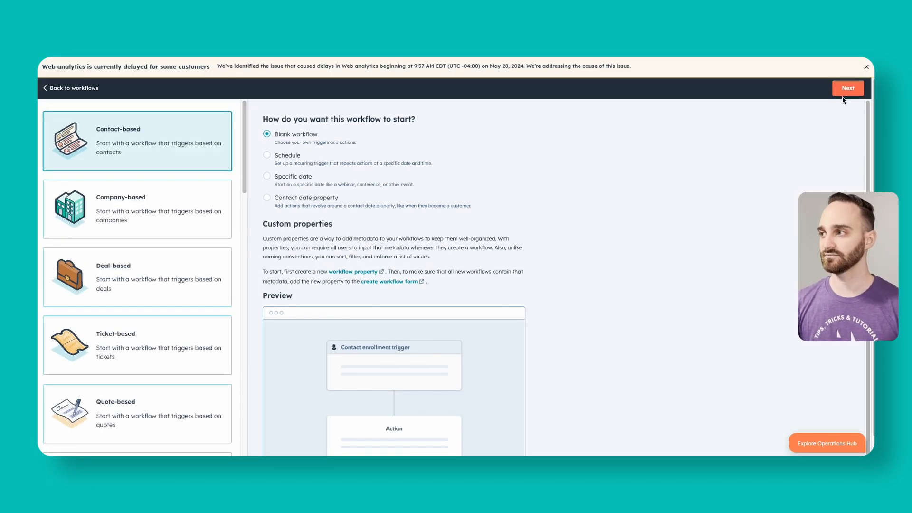
left_click(847, 87)
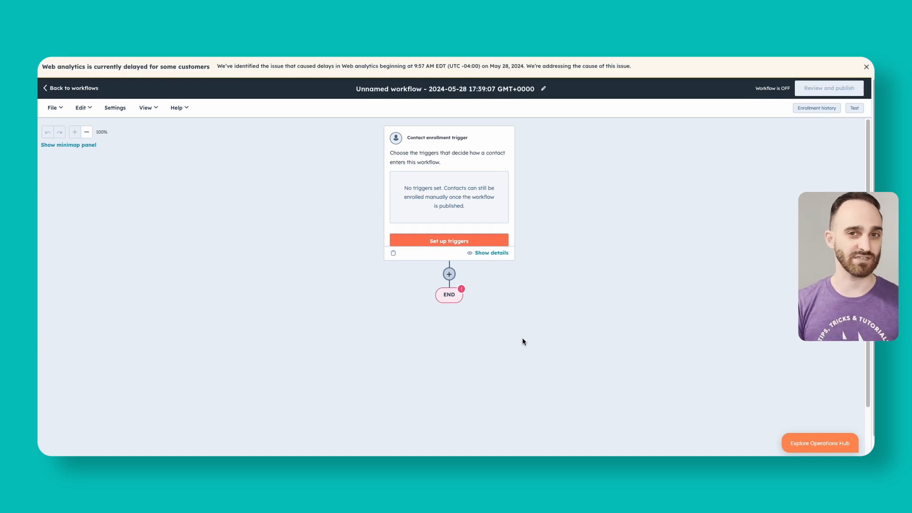
Rename the workflow to 'Email to thank referrals when contacts become customers' and save
left_click(543, 89)
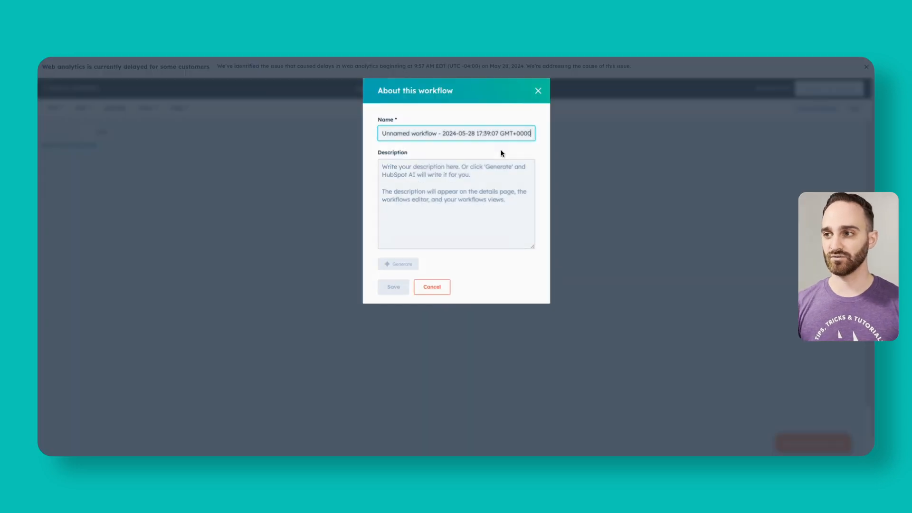
key("ctrl+a")
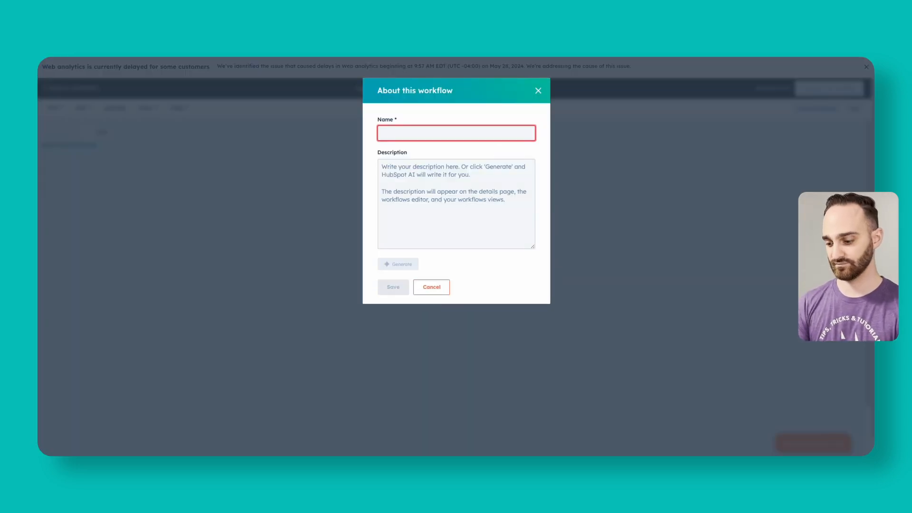
type("Email to thank")
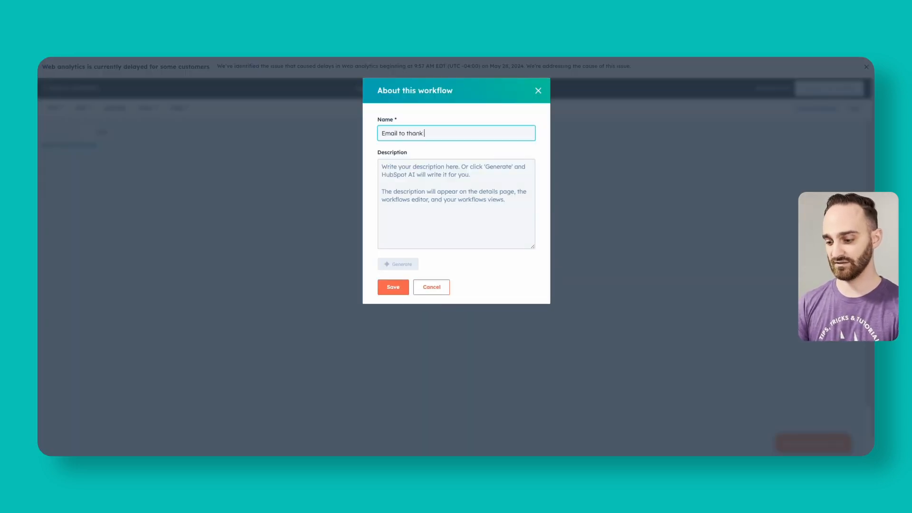
type("referrals when contacts")
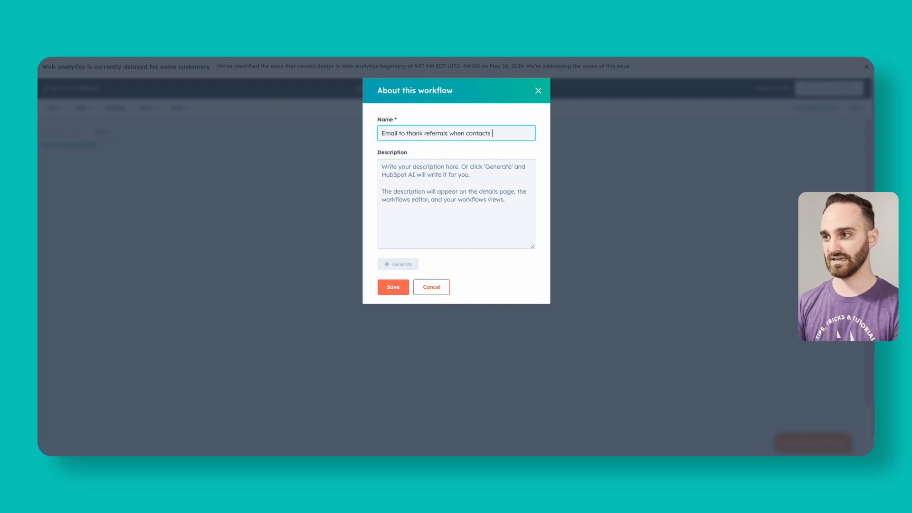
type("become customers")
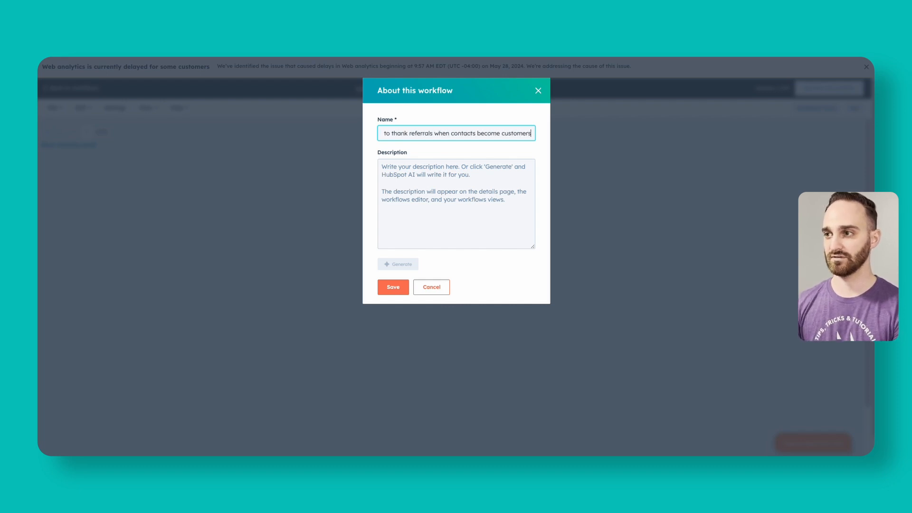
left_click(392, 286)
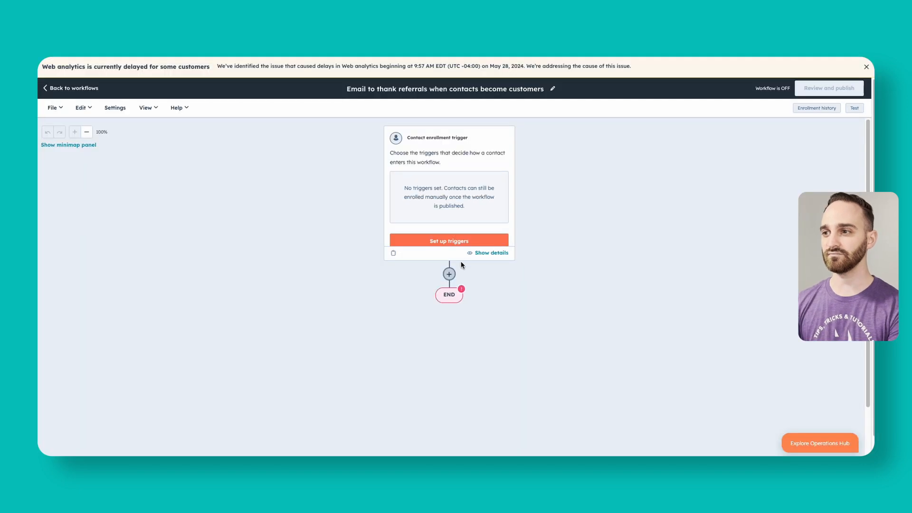
Add a filter-based enrollment trigger for contacts whose Lifecycle stage is Customer
left_click(448, 241)
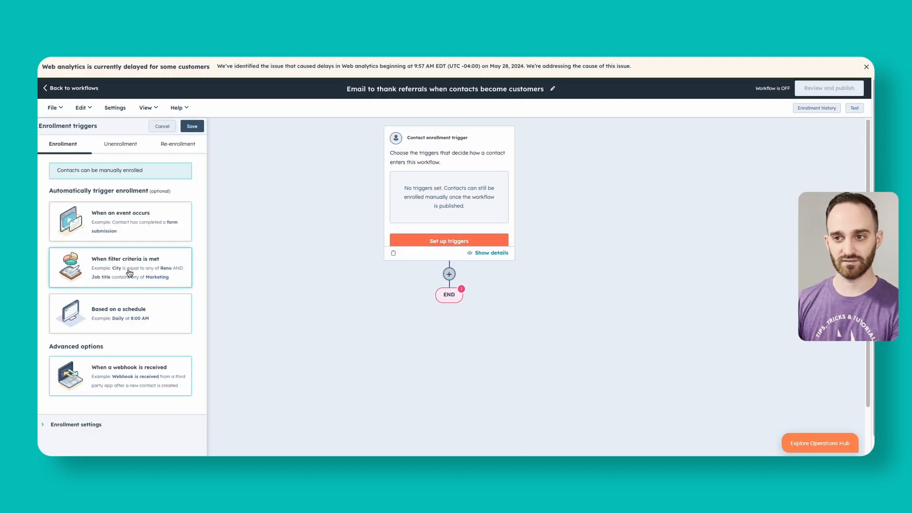
left_click(121, 267)
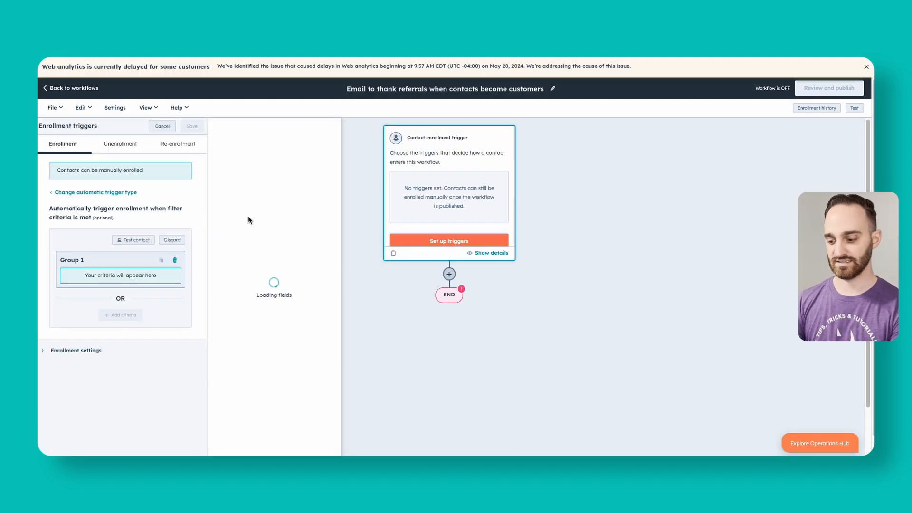
type("life")
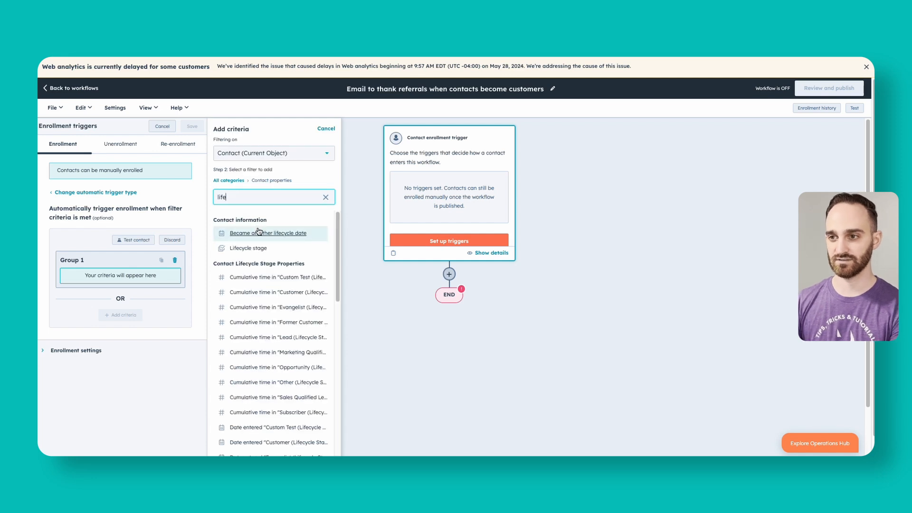
left_click(248, 247)
type("customer")
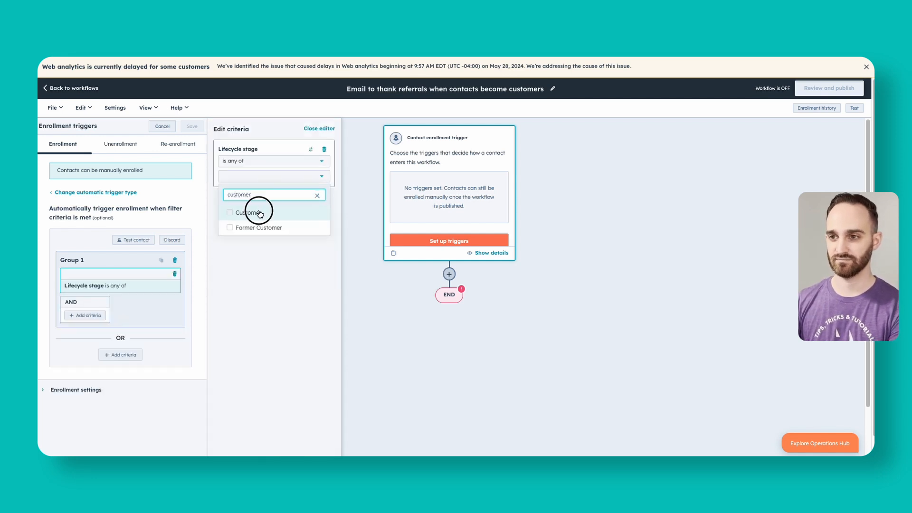
left_click(250, 213)
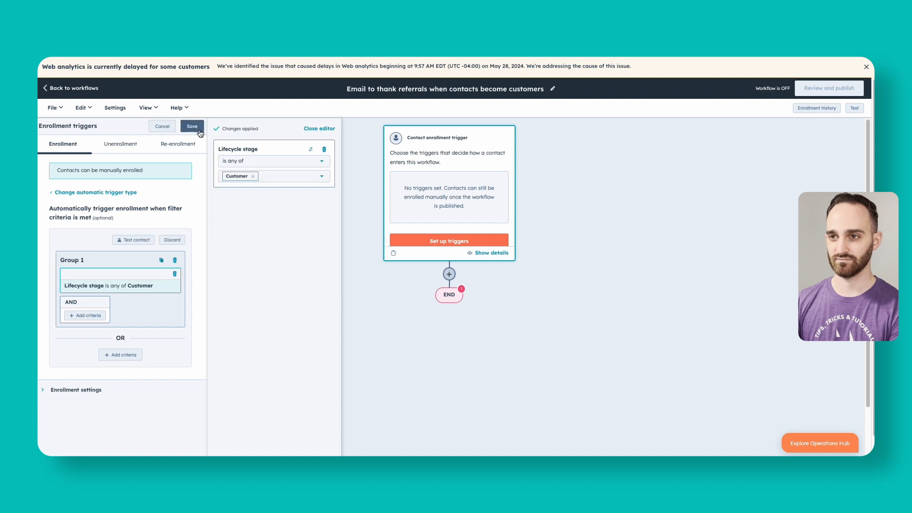
left_click(192, 126)
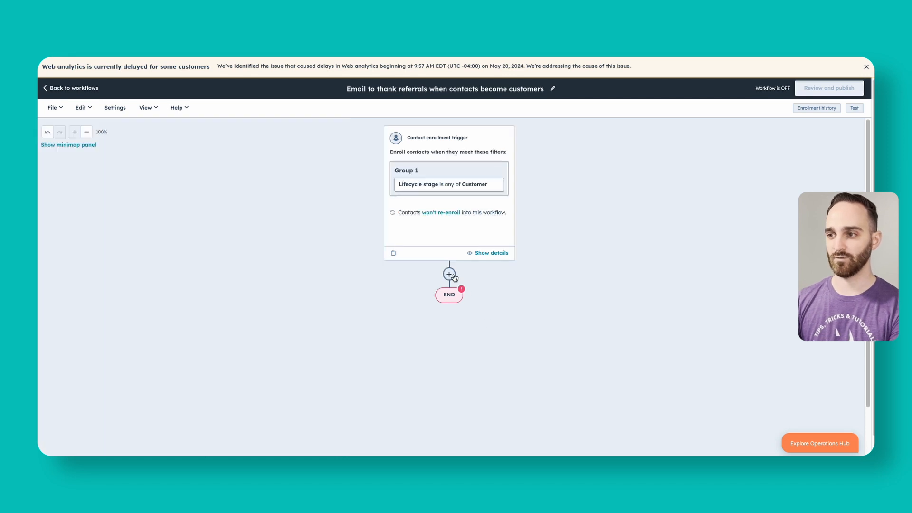
Add a Send email action delivering Automated_Birthday Email to associated Referral Source contacts
left_click(449, 274)
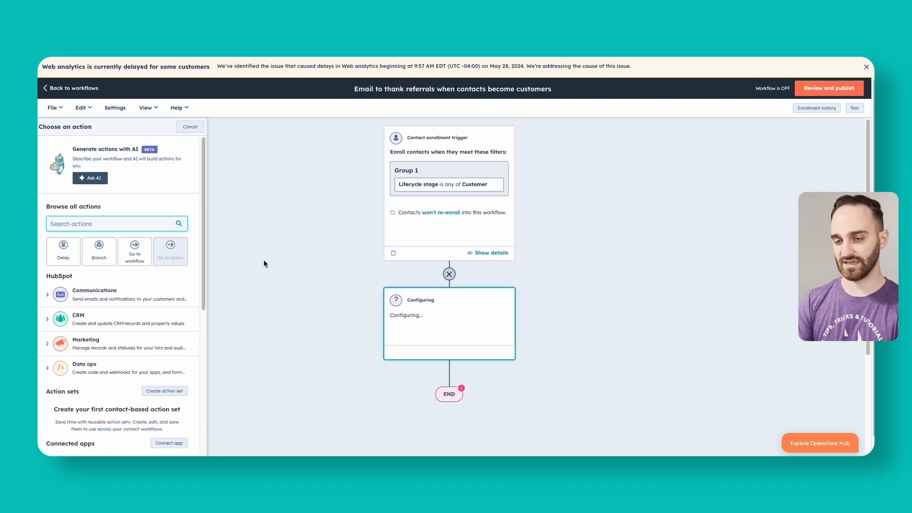
type("send emai")
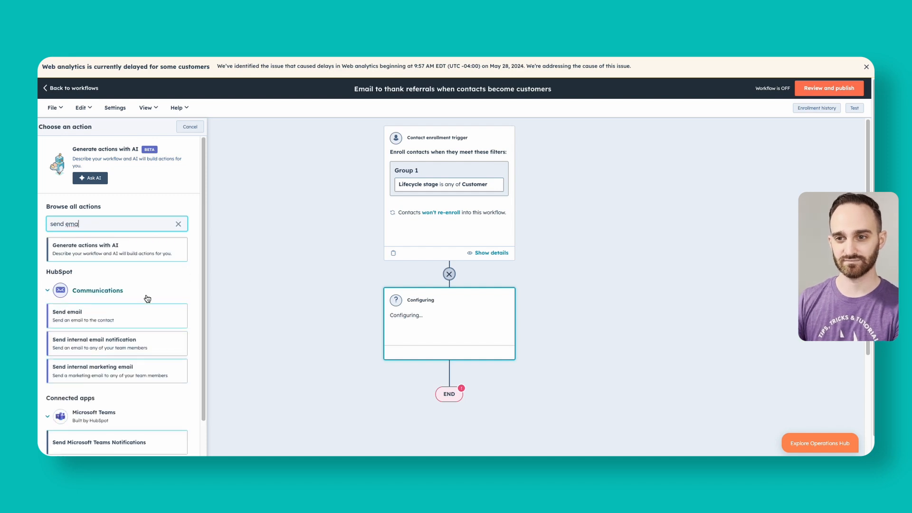
left_click(117, 316)
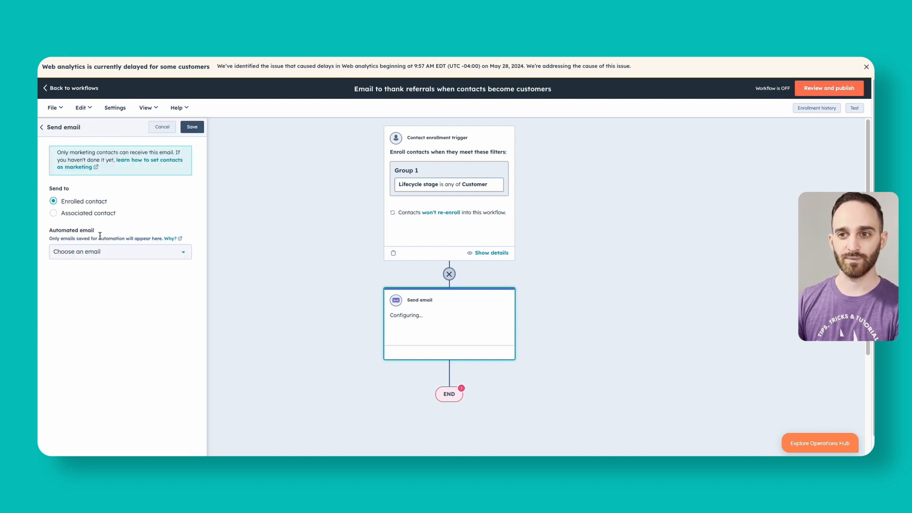
mouse_move(98, 204)
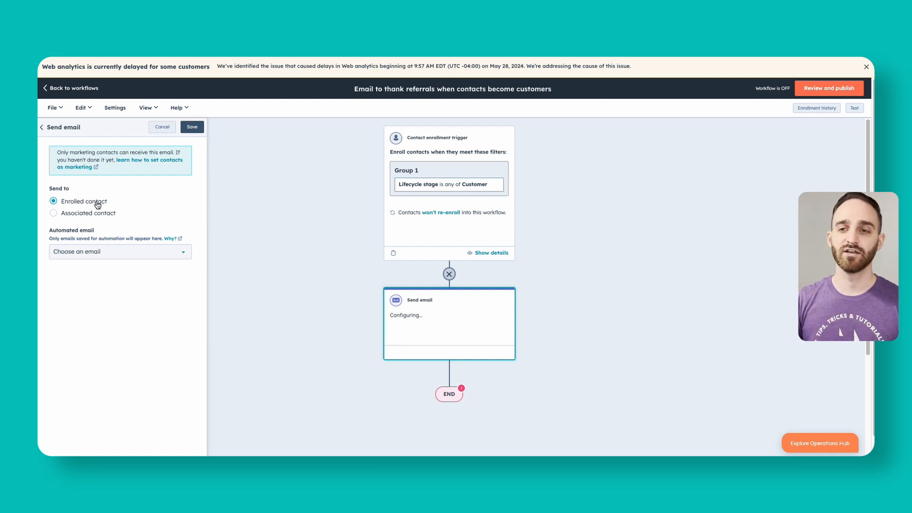
left_click(53, 213)
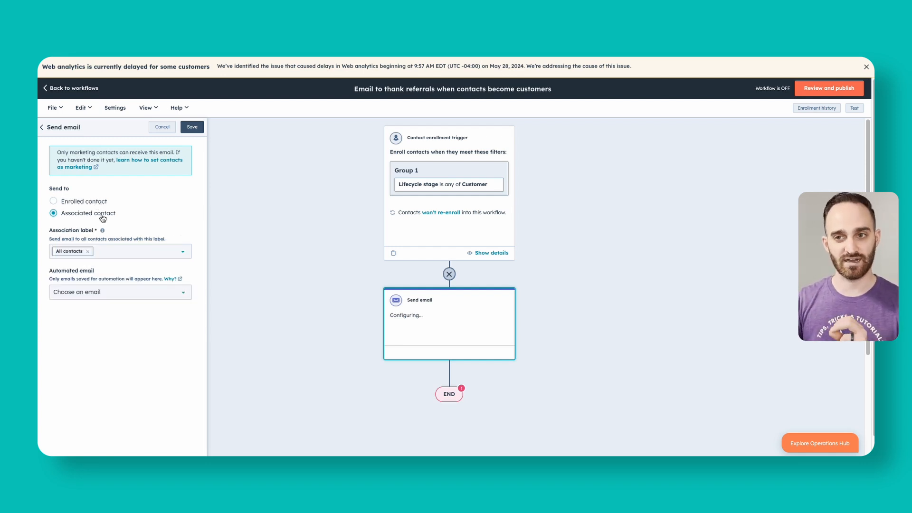
left_click(120, 251)
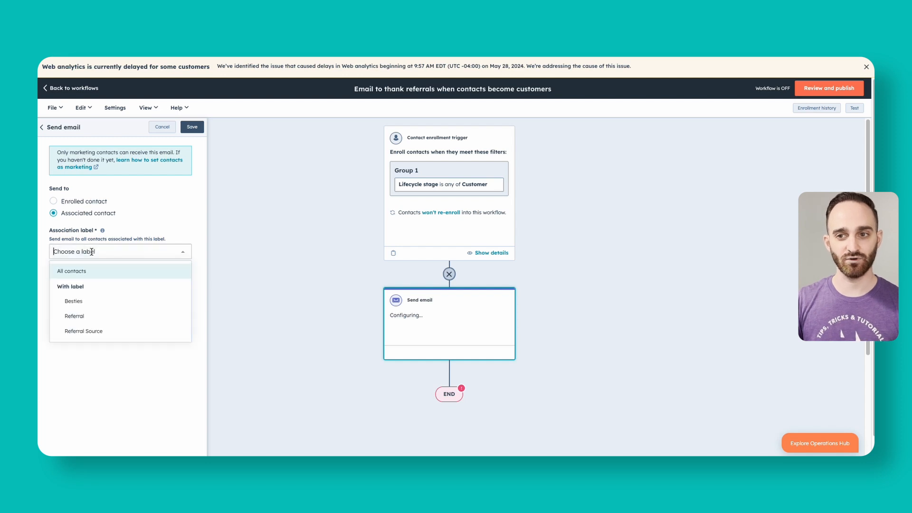
left_click(83, 331)
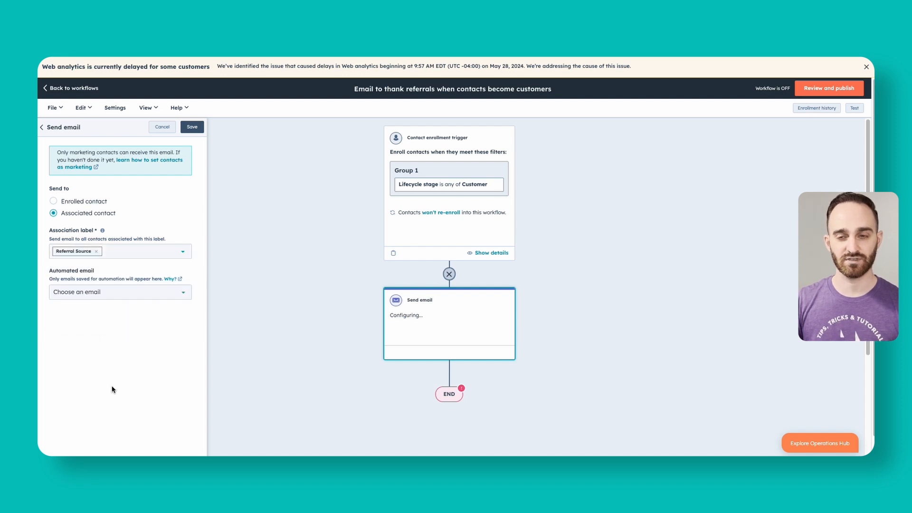
left_click(120, 292)
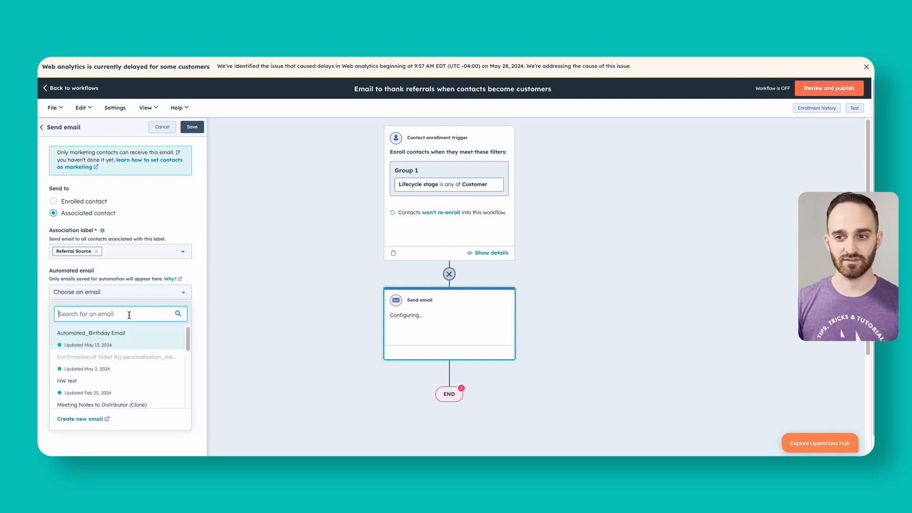
left_click(90, 333)
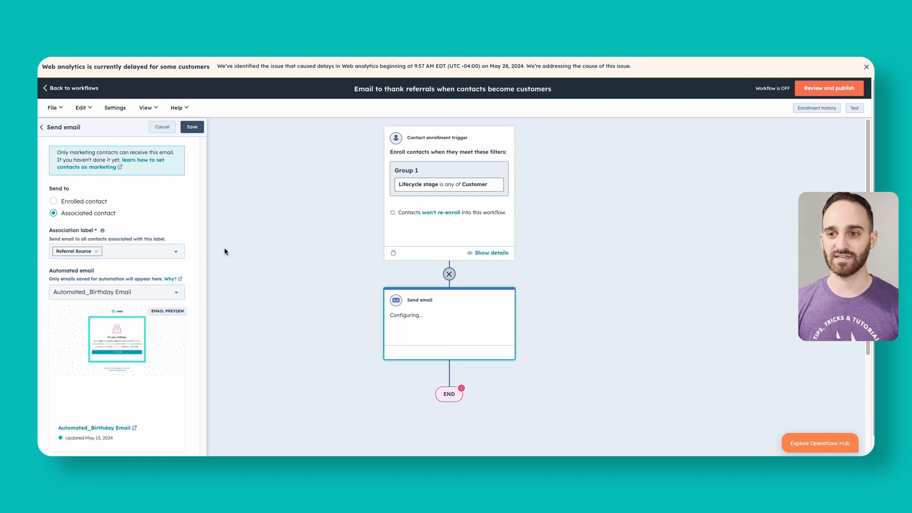
left_click(191, 127)
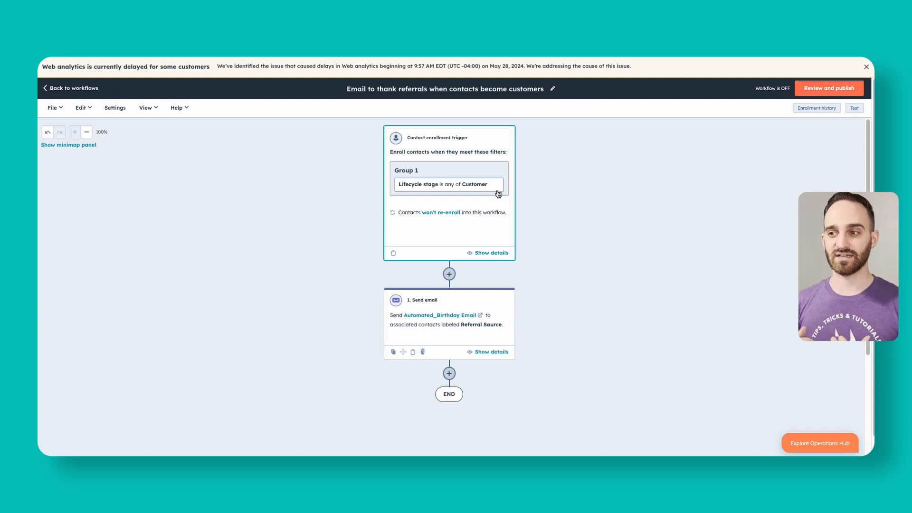
left_click(449, 319)
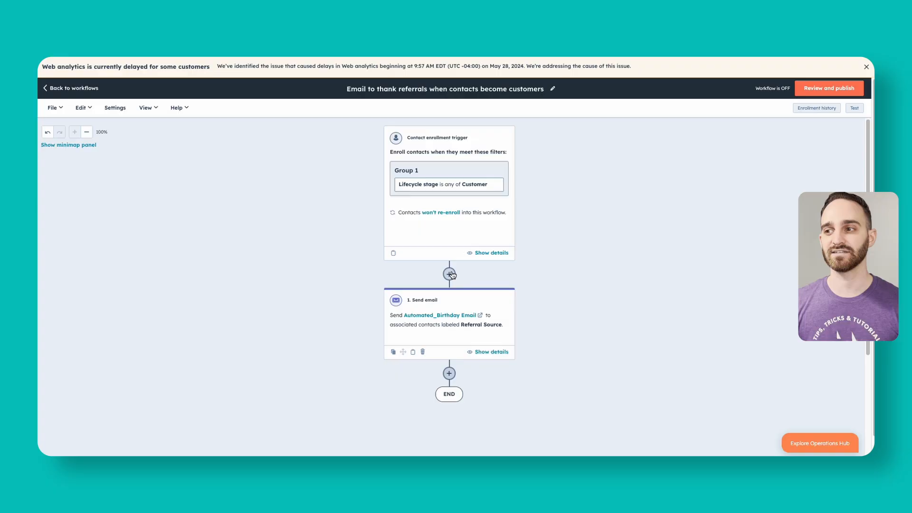
Insert a Set marketing contact status action between the trigger and the email
left_click(449, 274)
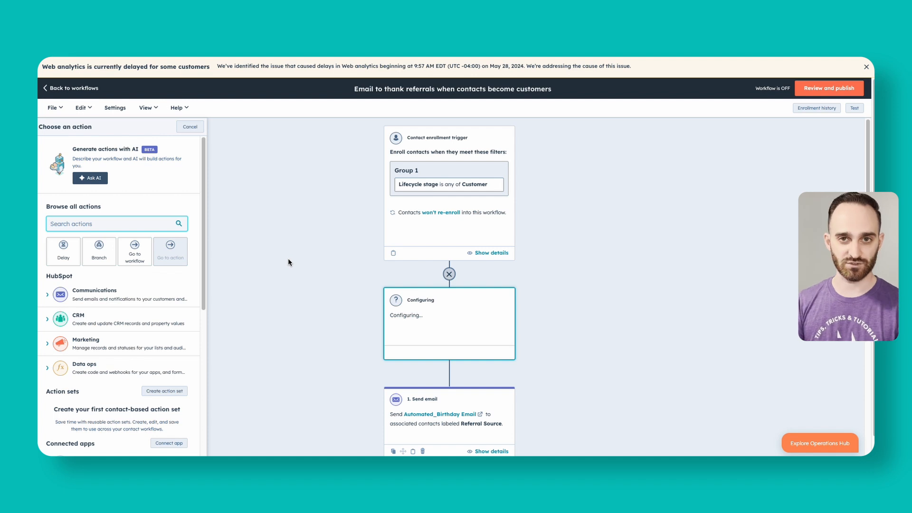
type("marketing")
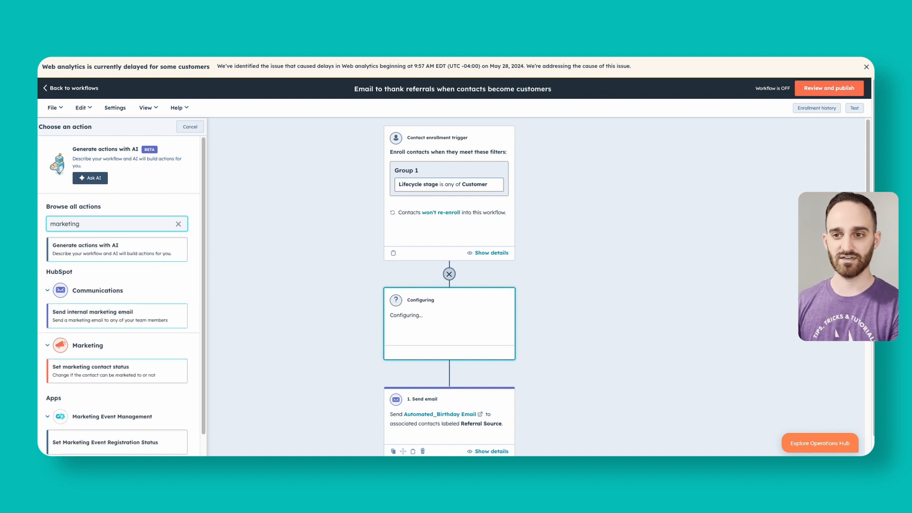
left_click(117, 371)
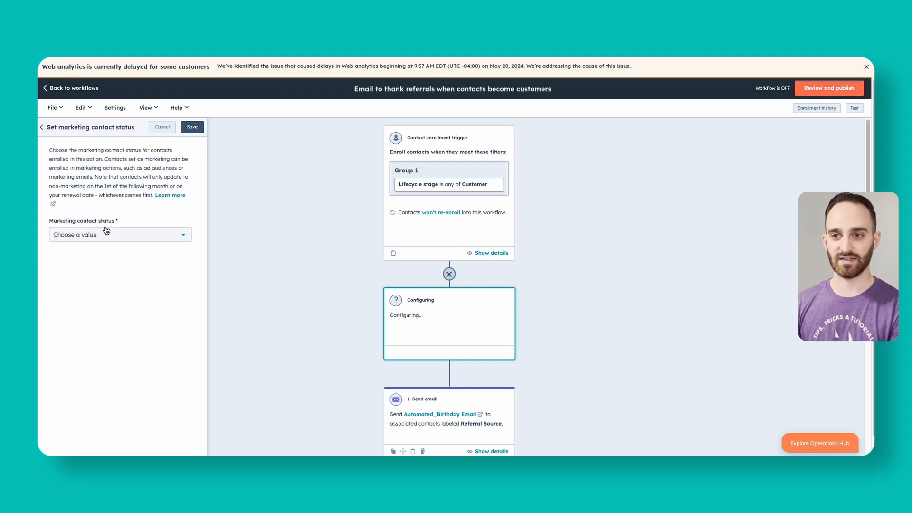